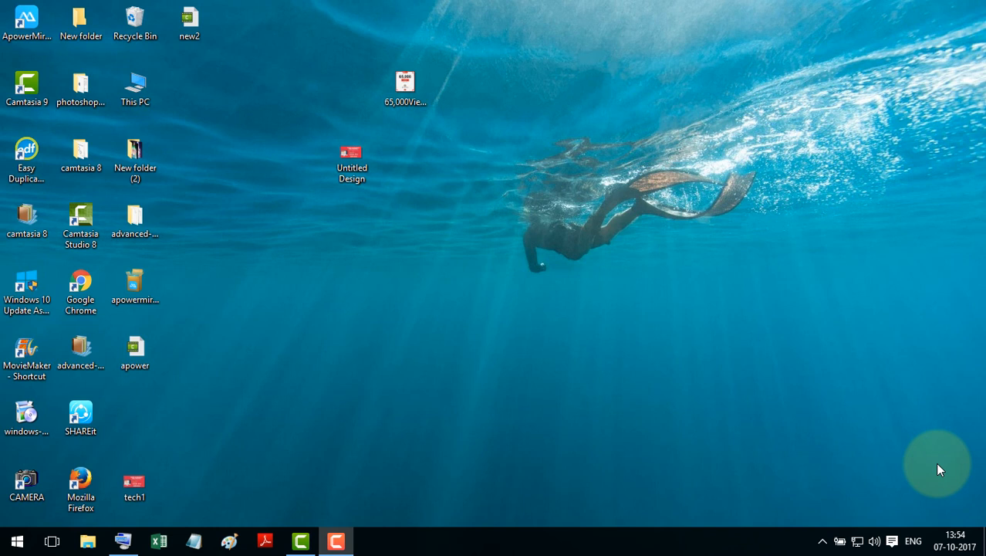
Launch Google Chrome from its desktop shortcut
left_click(80, 290)
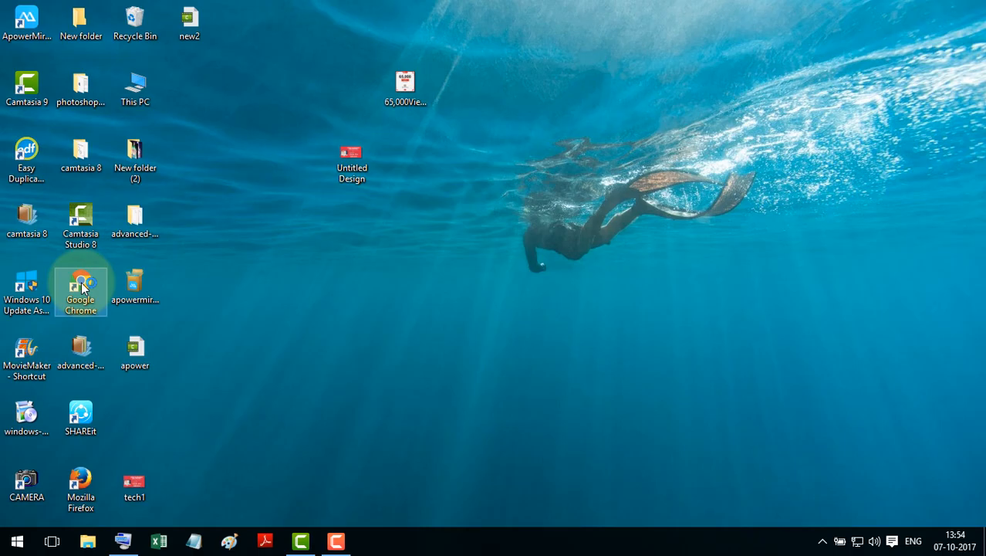
double_click(80, 290)
type("paypal")
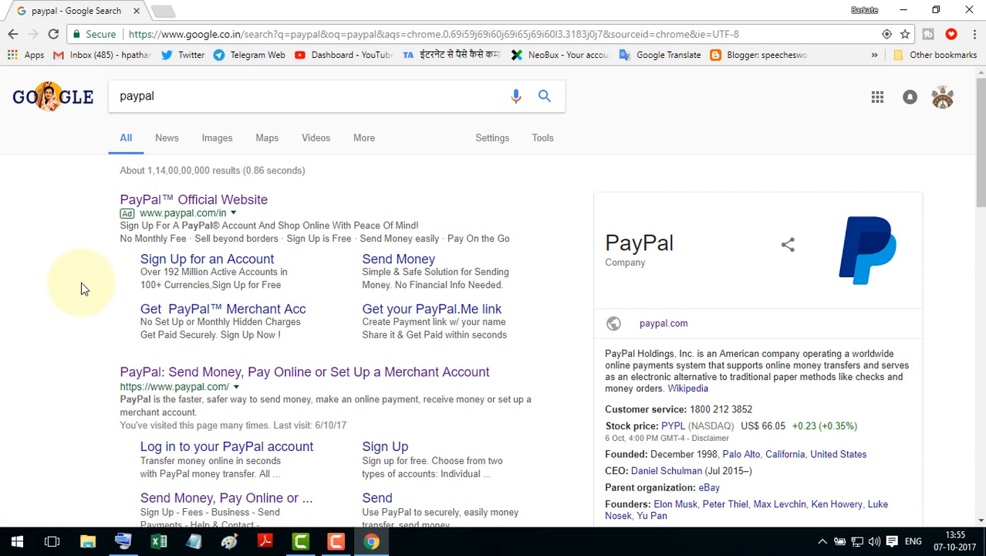
Scroll the Google results for 'paypal' toward the official PayPal site
scroll("down", 3)
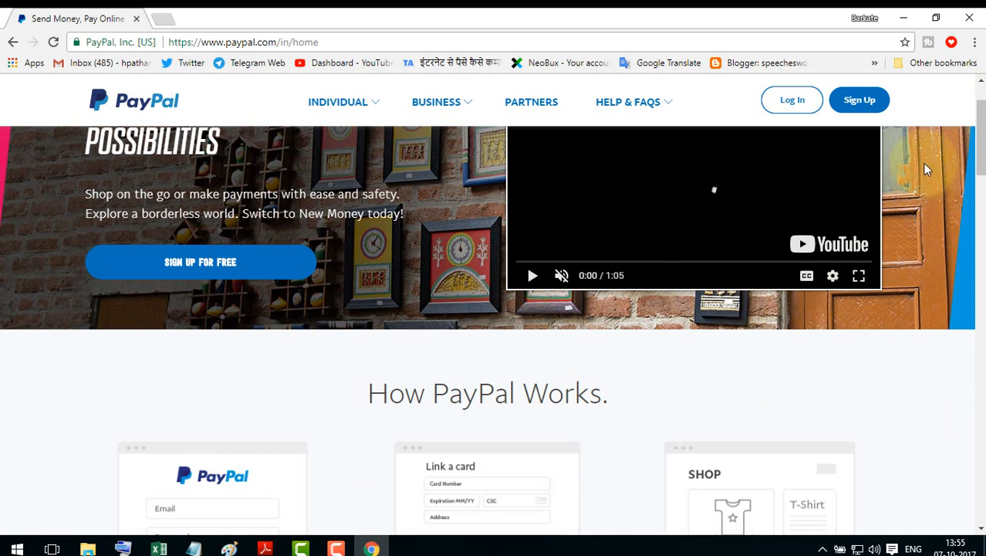
scroll("down", 3)
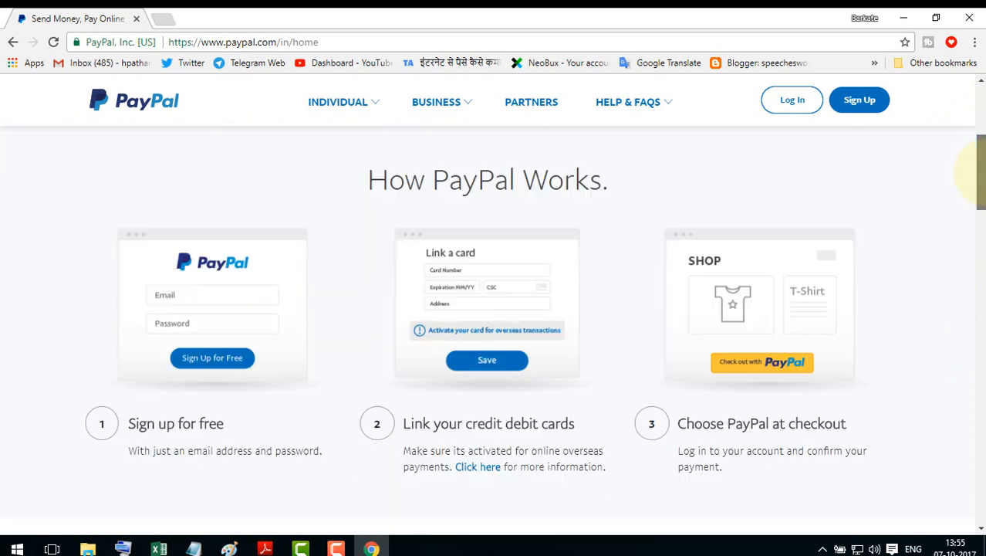
scroll("down", 3)
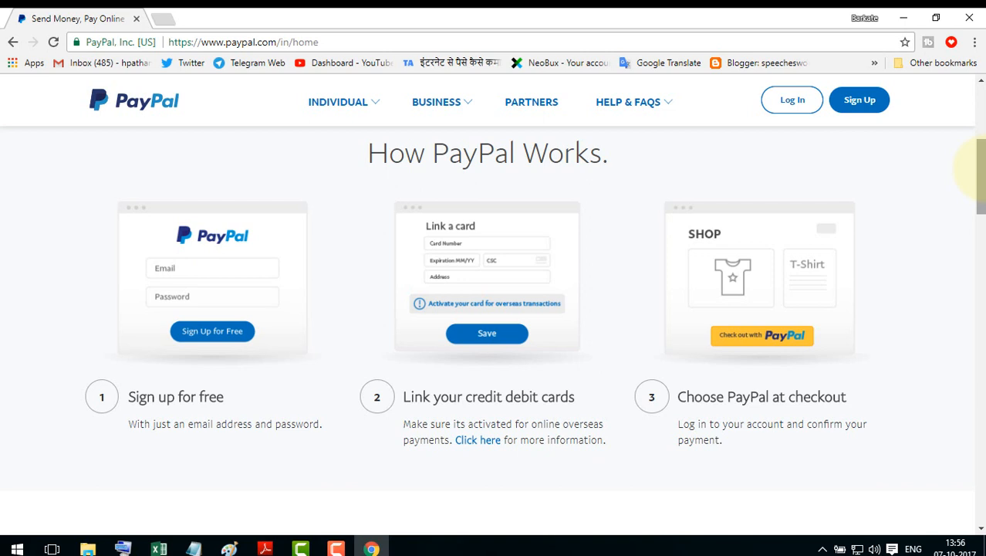
mouse_move(533, 307)
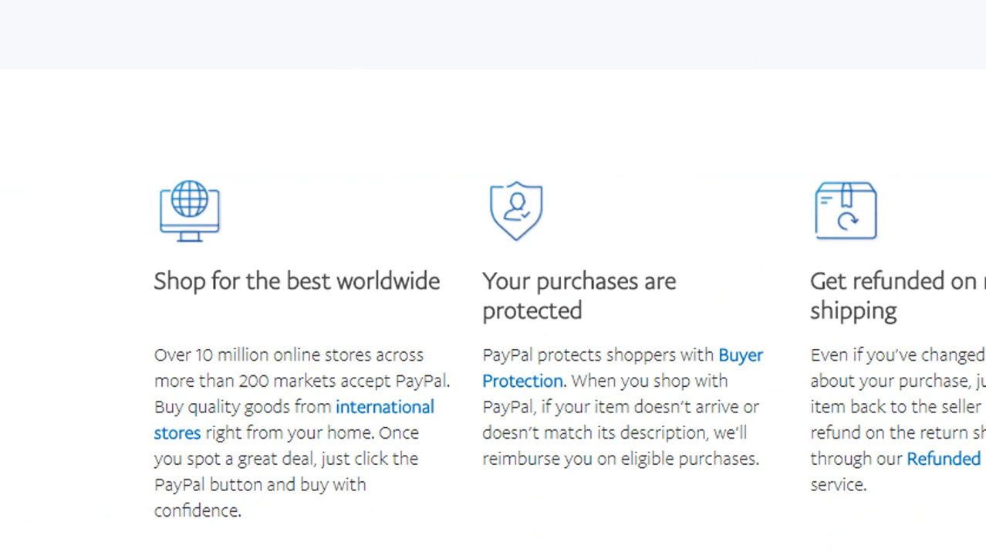
scroll("down", 3)
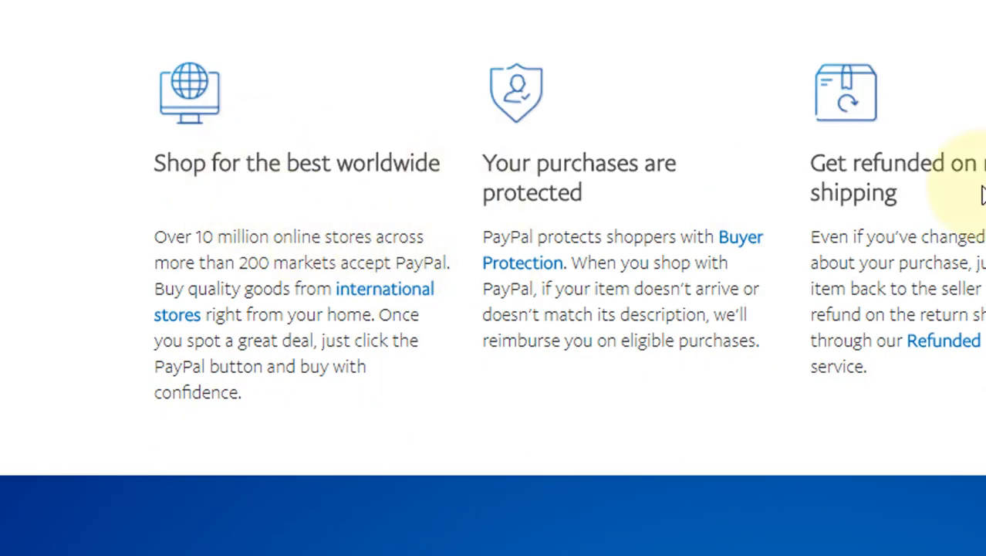
scroll("down", 3)
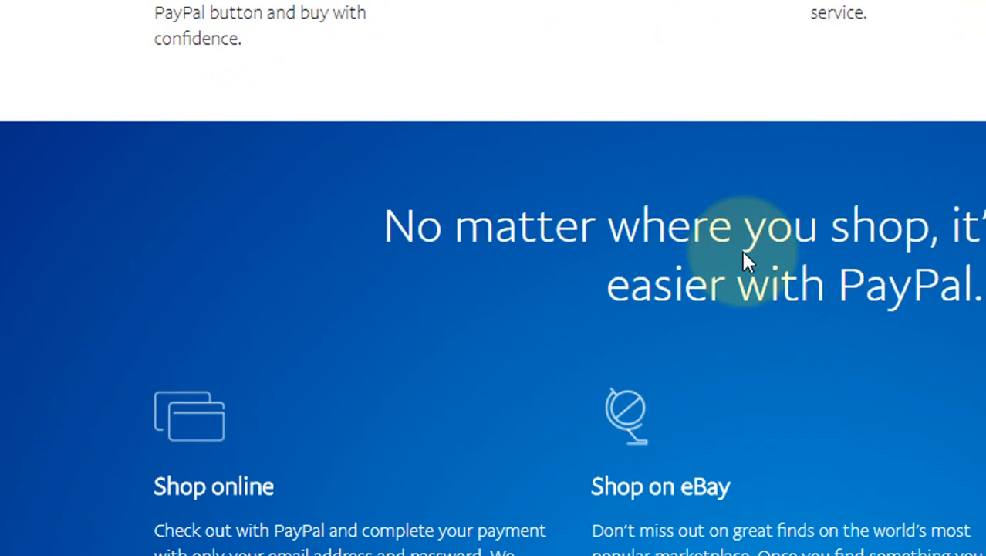
scroll("down", 3)
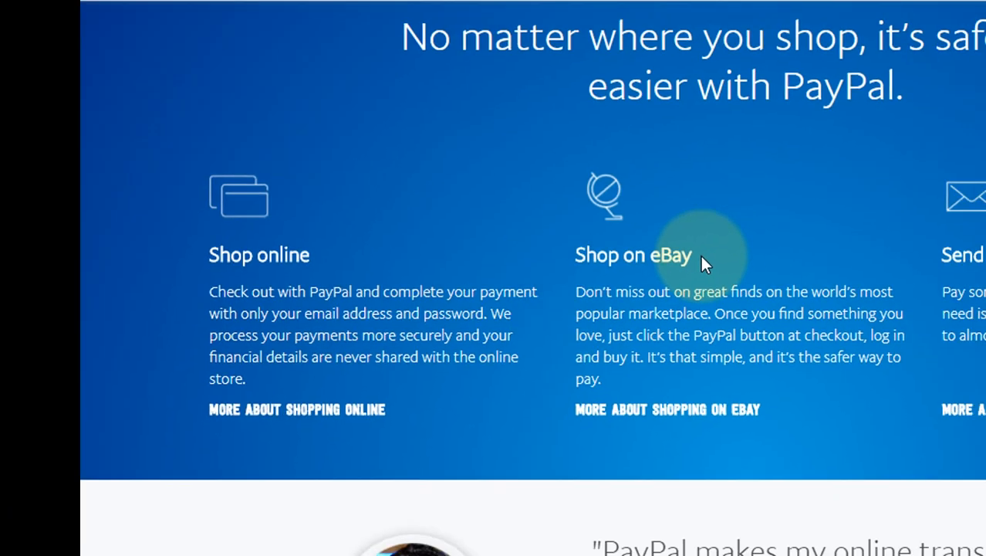
scroll("down", 3)
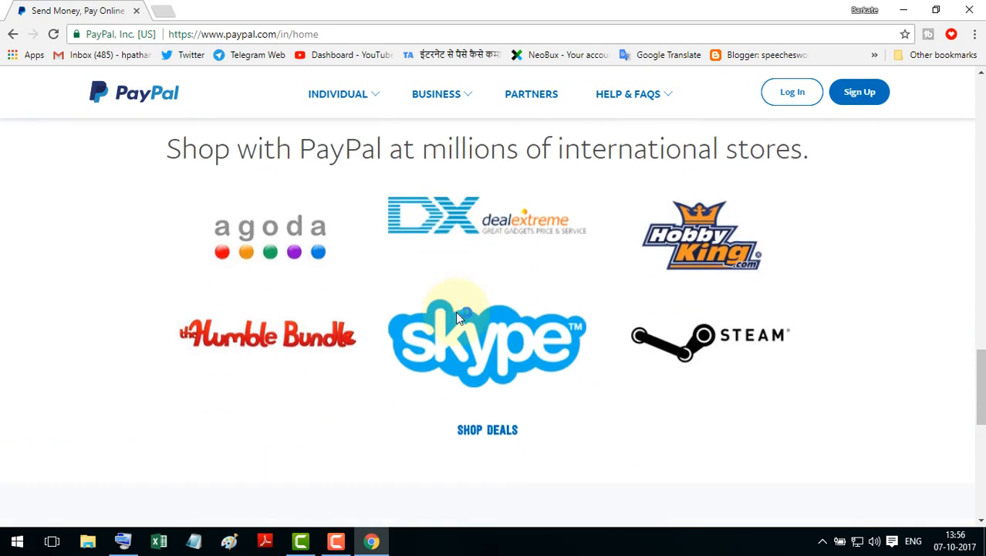
scroll("down", 3)
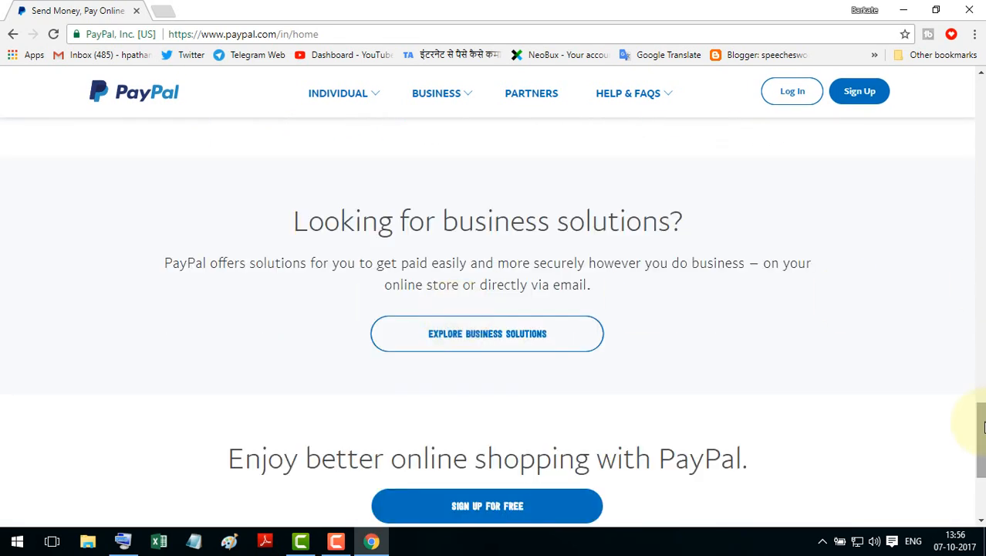
scroll("down", 3)
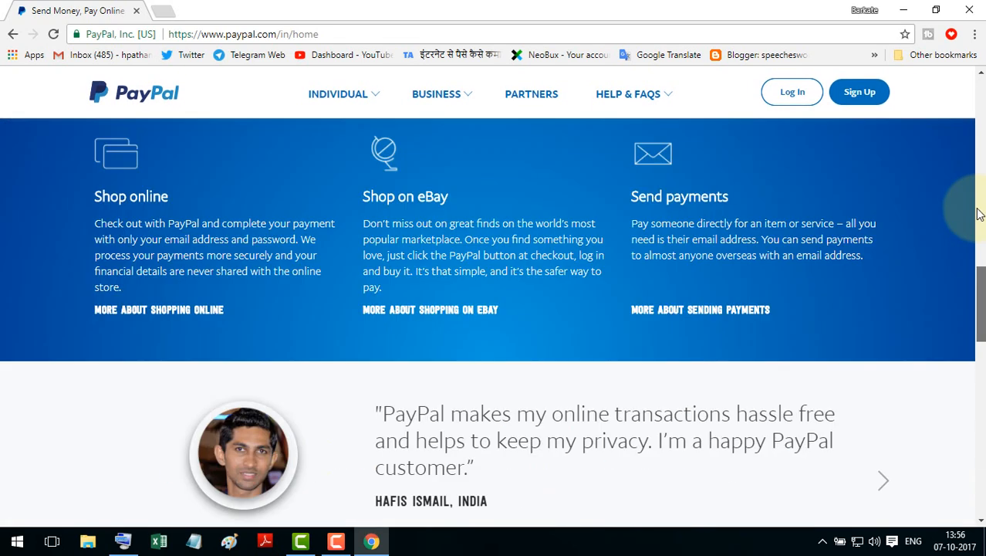
scroll("up", 3)
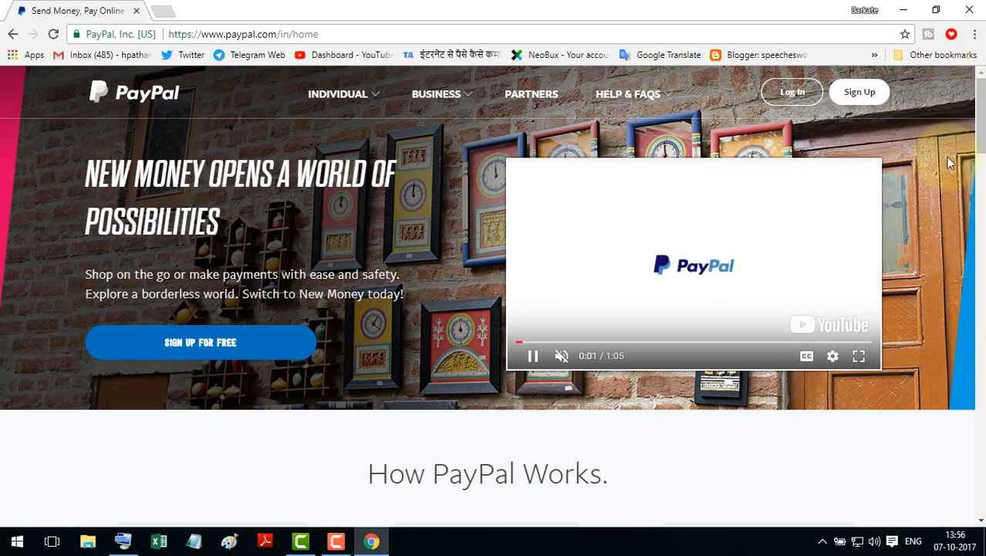
mouse_move(860, 92)
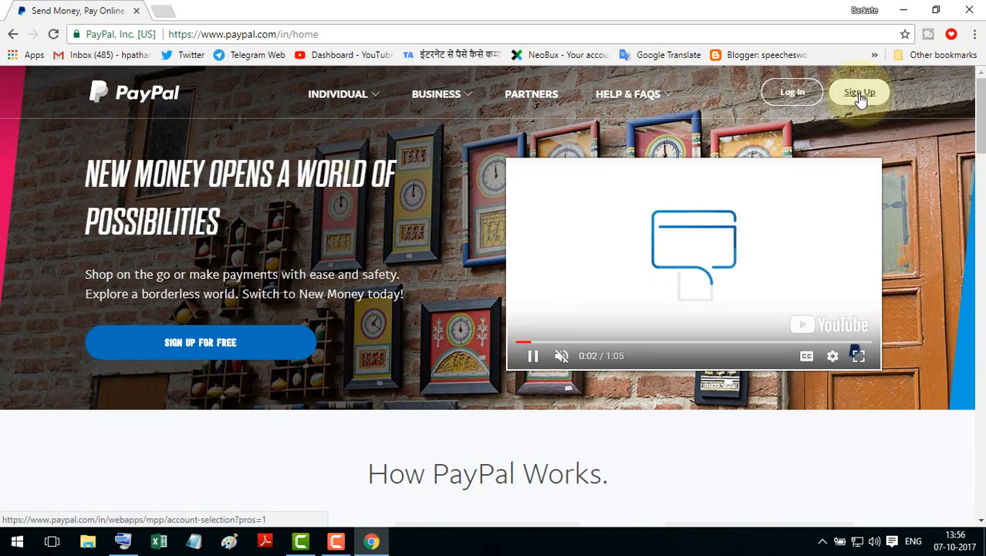
Start a new PayPal sign-up, leaving Individual Account selected
left_click(859, 92)
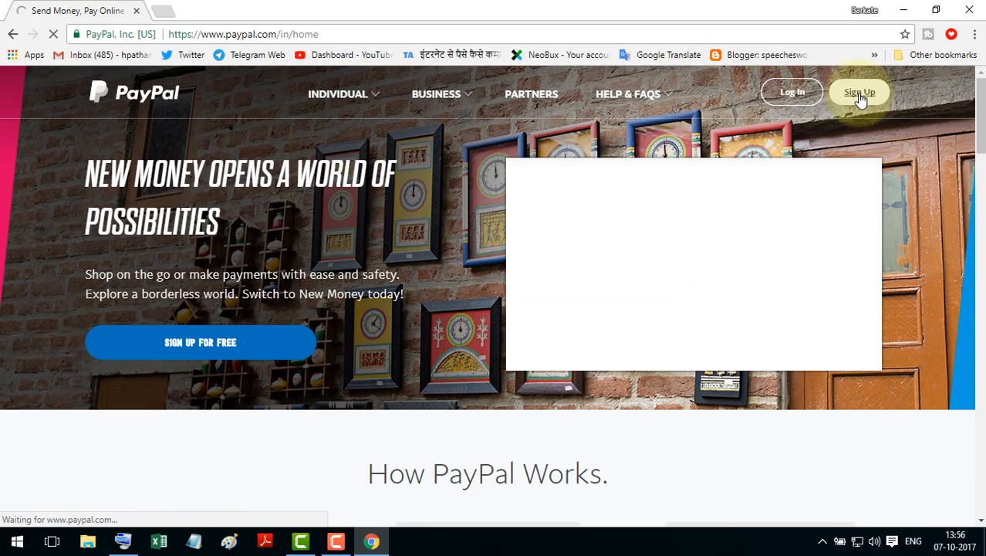
left_click(858, 93)
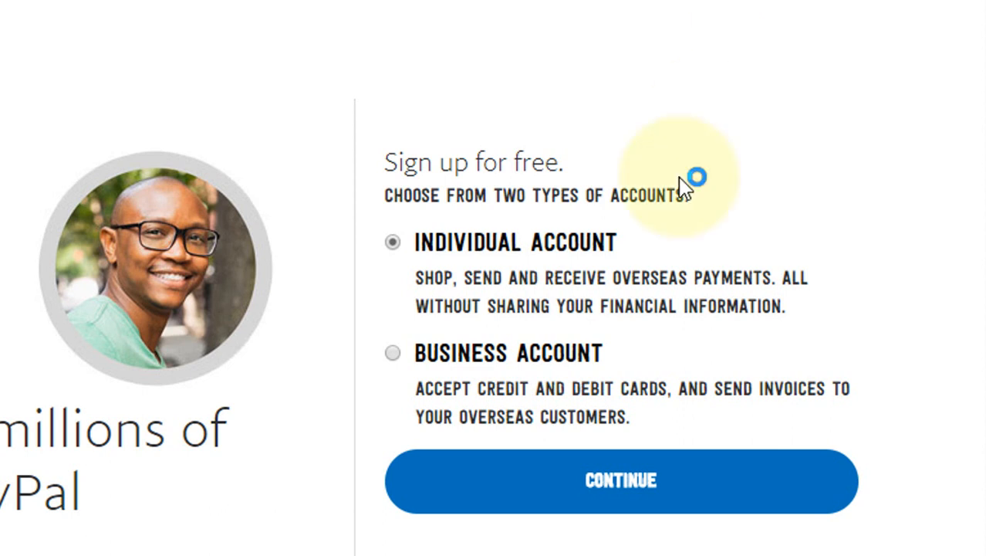
mouse_move(713, 316)
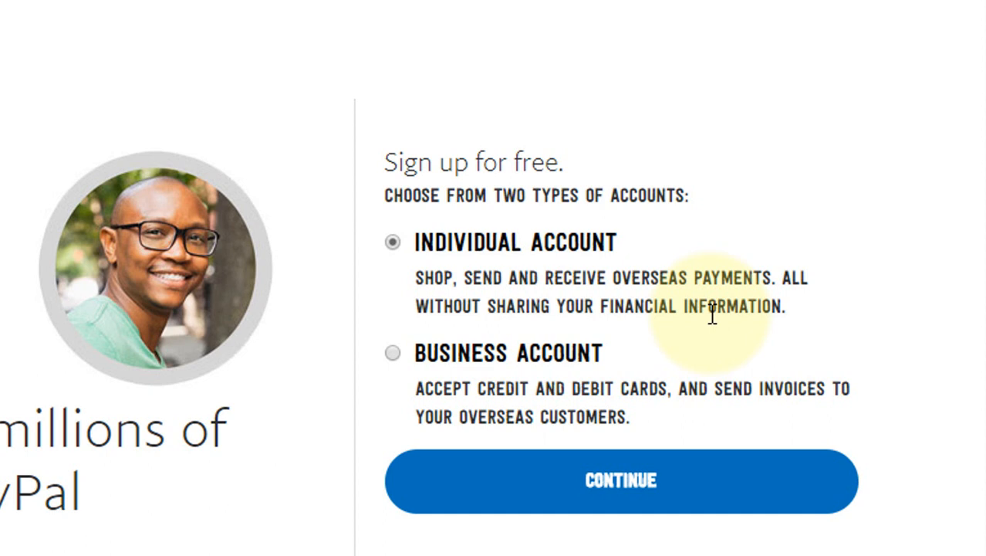
scroll("down", 3)
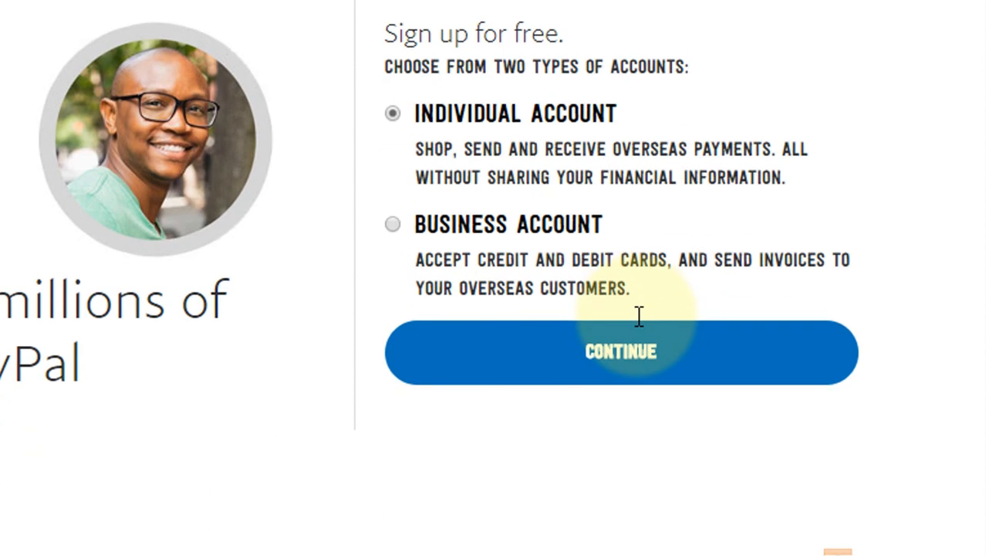
mouse_move(441, 435)
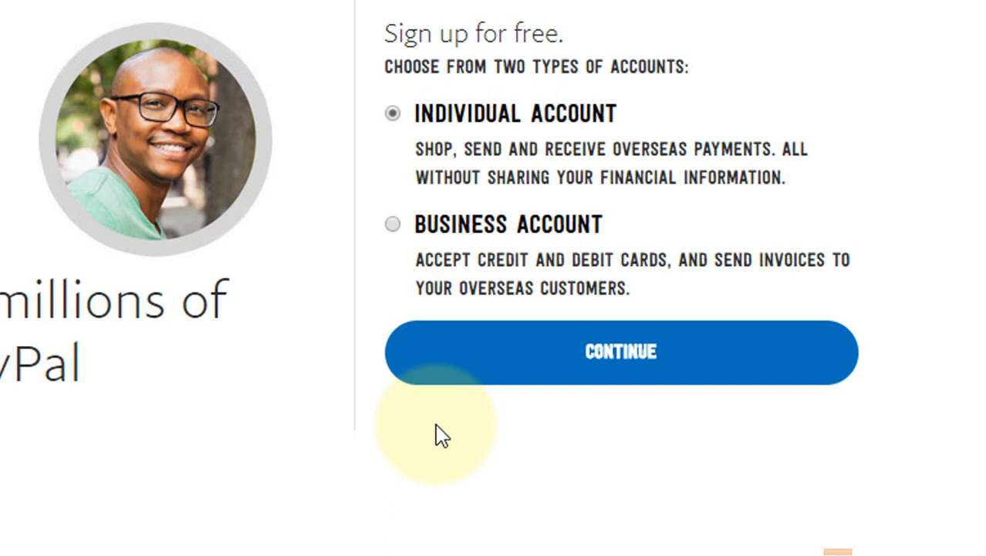
mouse_move(447, 250)
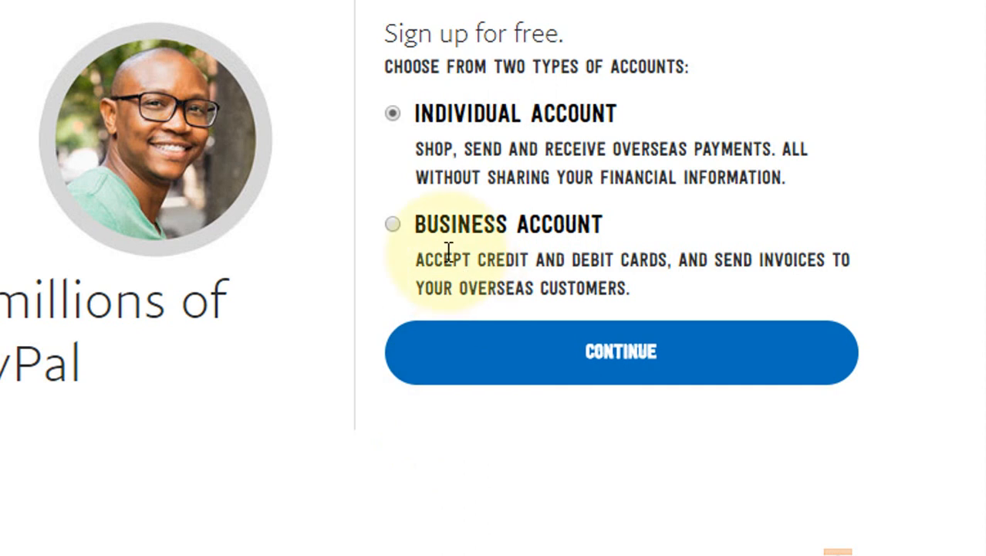
mouse_move(525, 269)
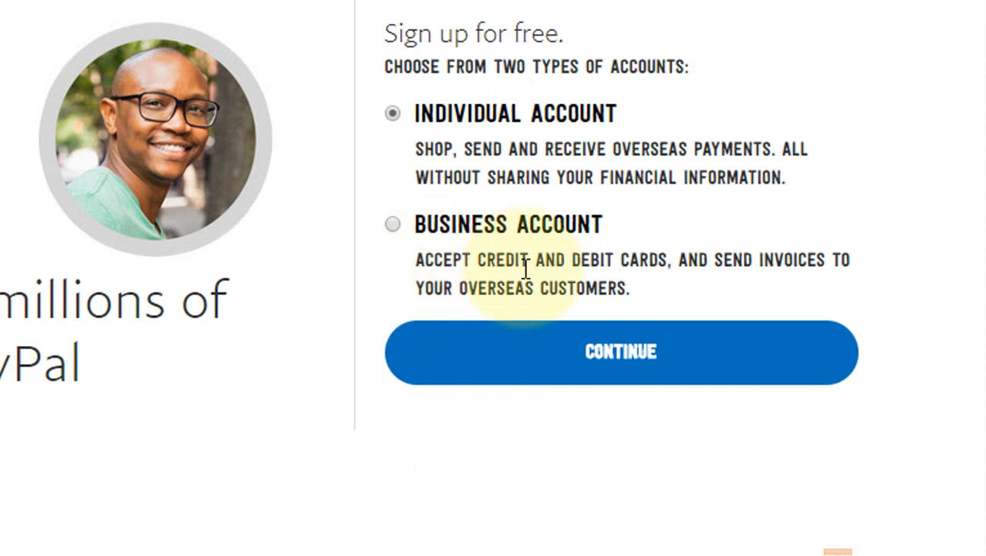
mouse_move(661, 284)
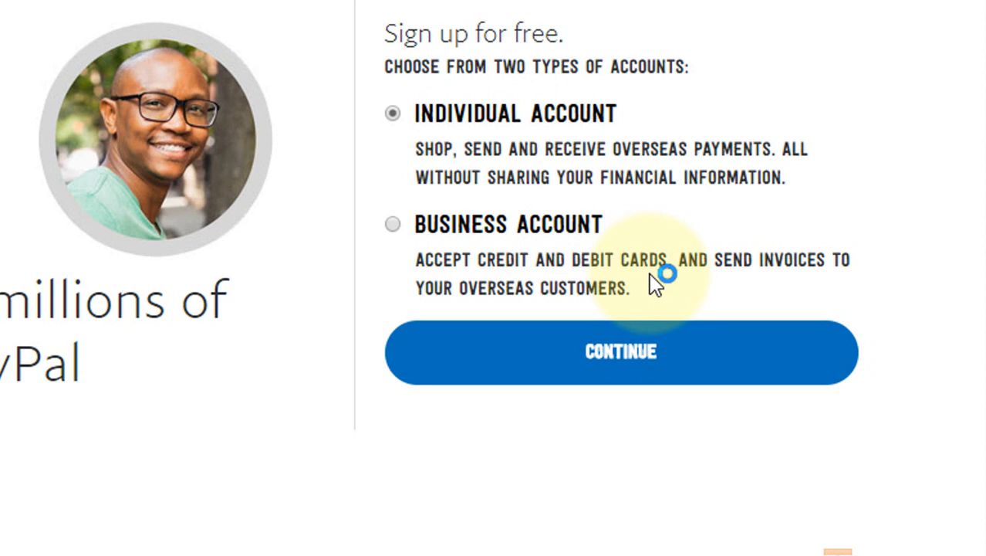
mouse_move(728, 290)
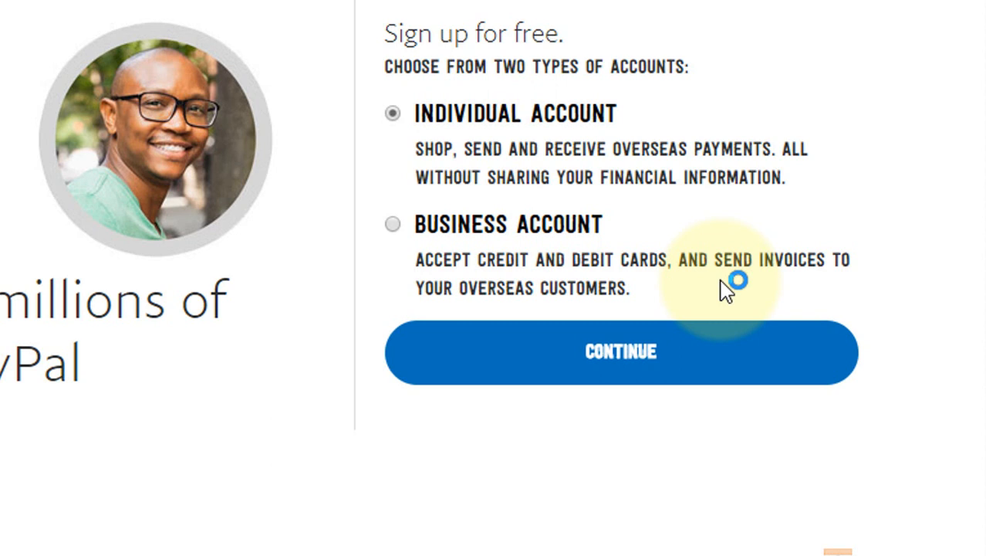
mouse_move(455, 136)
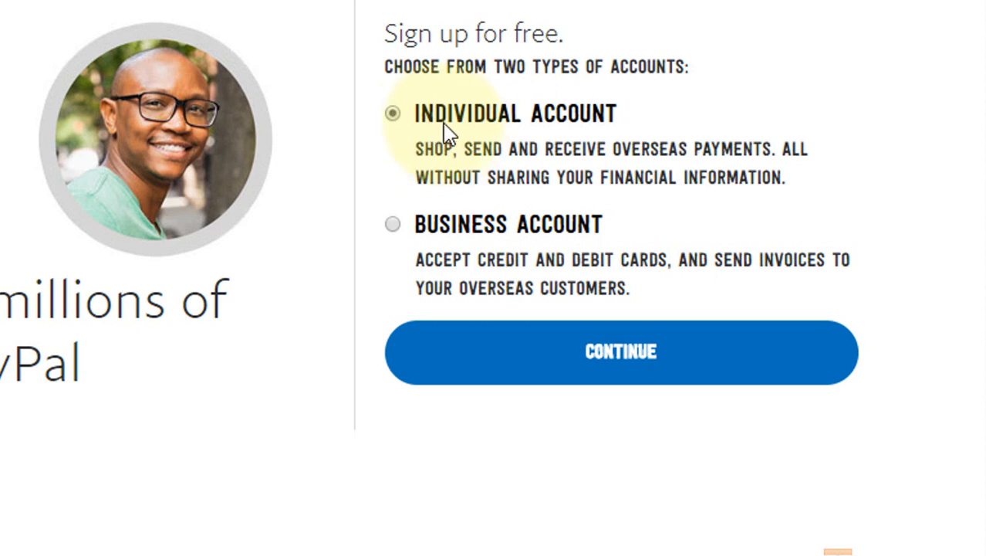
mouse_move(517, 238)
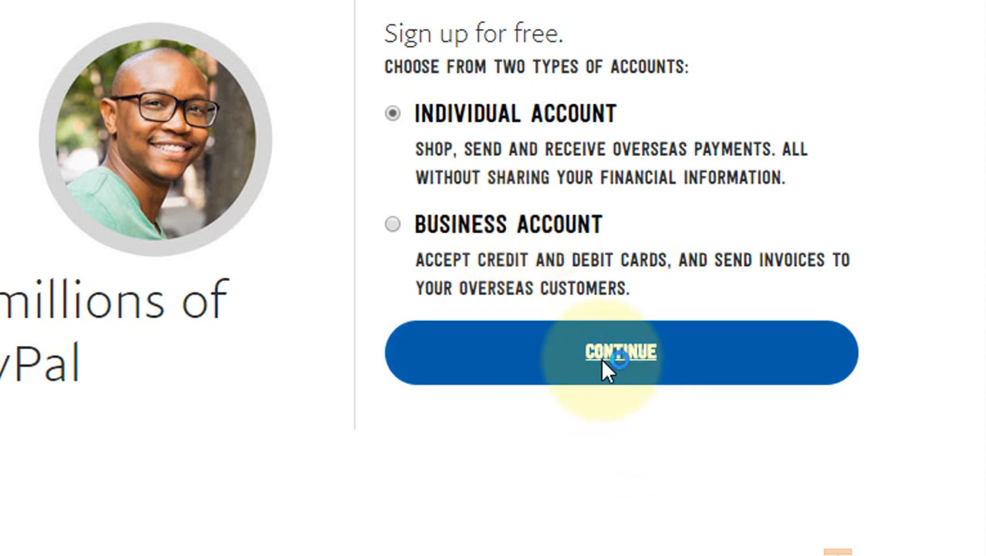
Continue as an individual account and keep India as the country after browsing the list
left_click(620, 352)
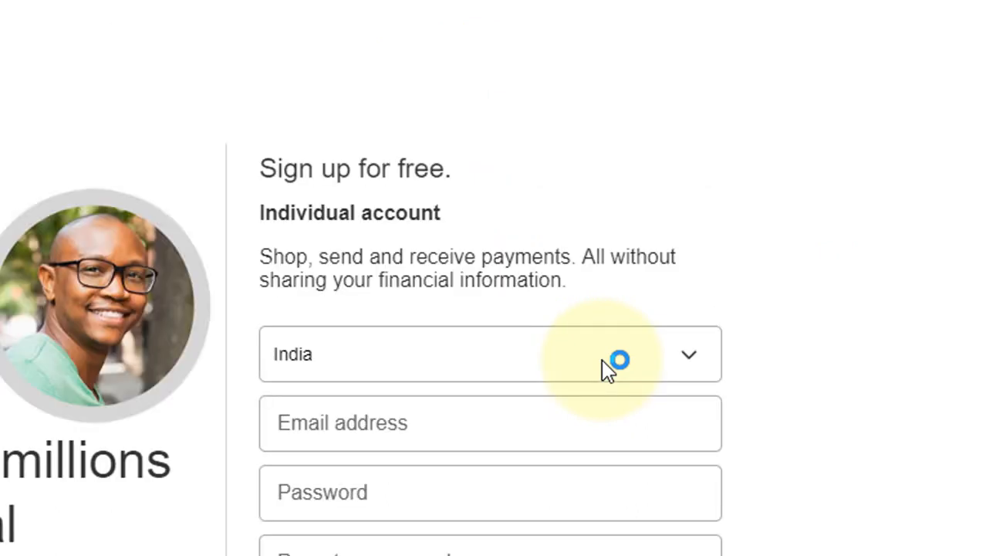
left_click(491, 354)
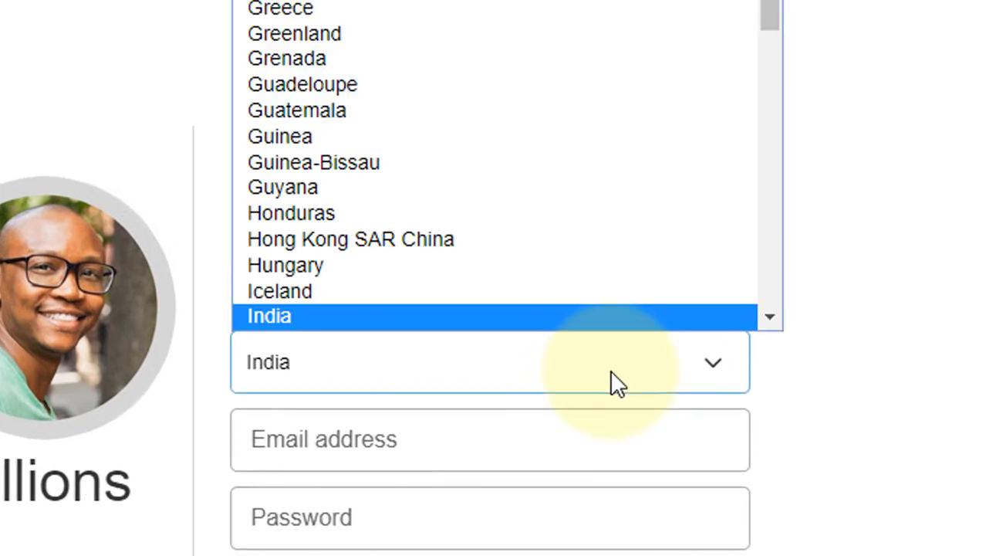
scroll("down", 3)
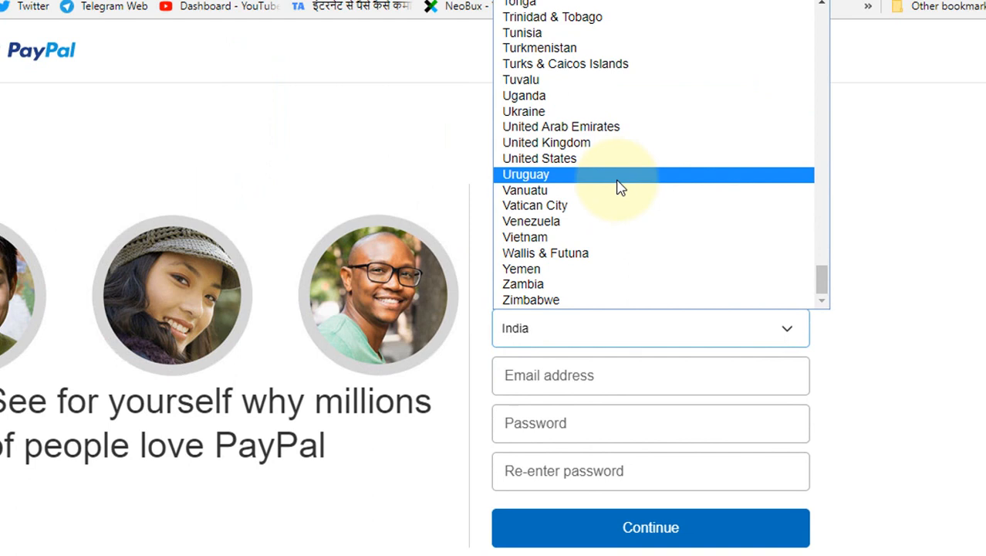
scroll("up", 3)
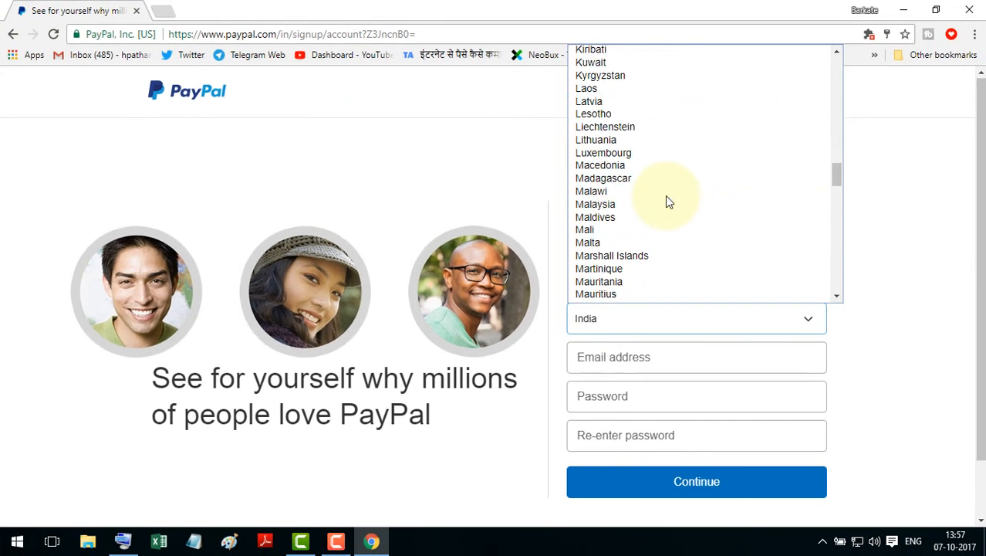
left_click(696, 357)
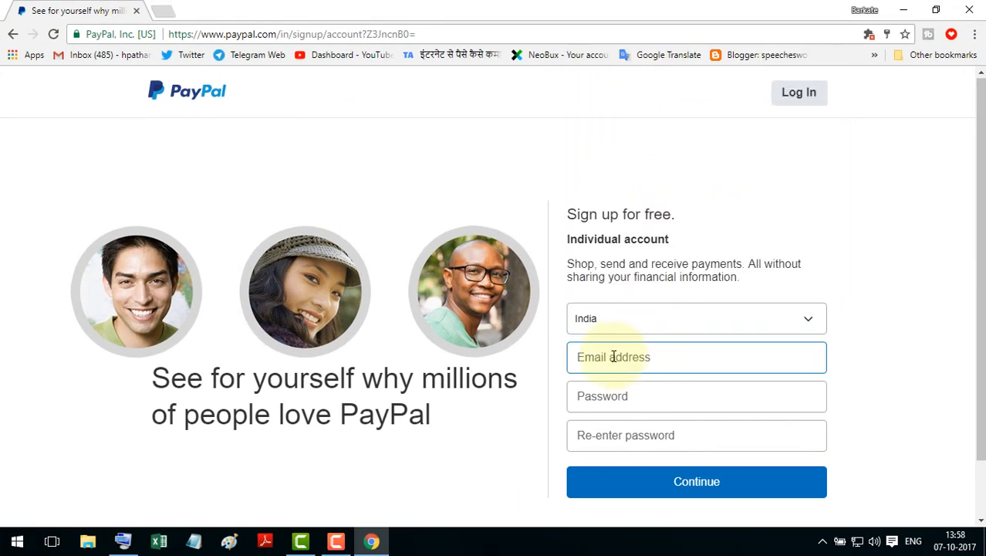
scroll("down", 3)
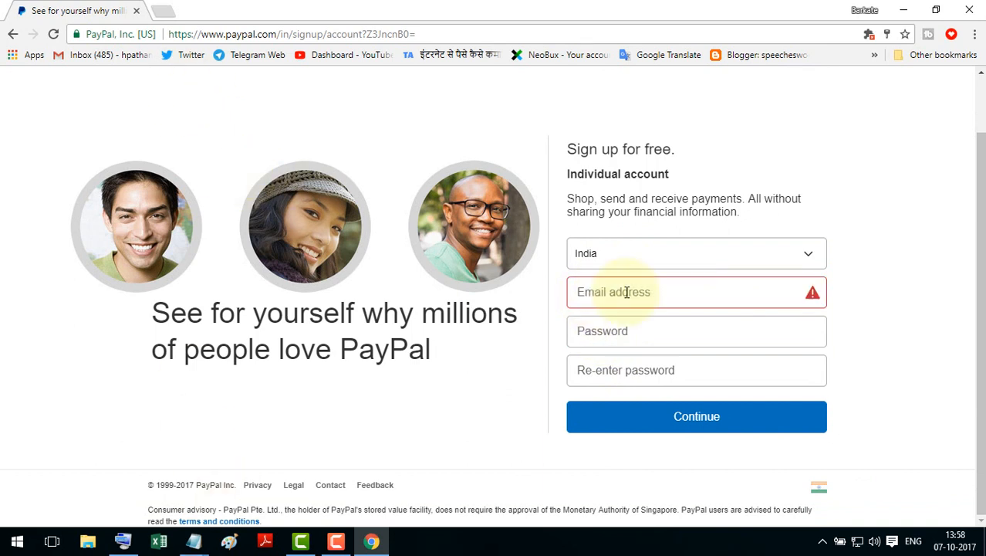
Enter the email address, then the password and its matching re-entry
left_click(695, 292)
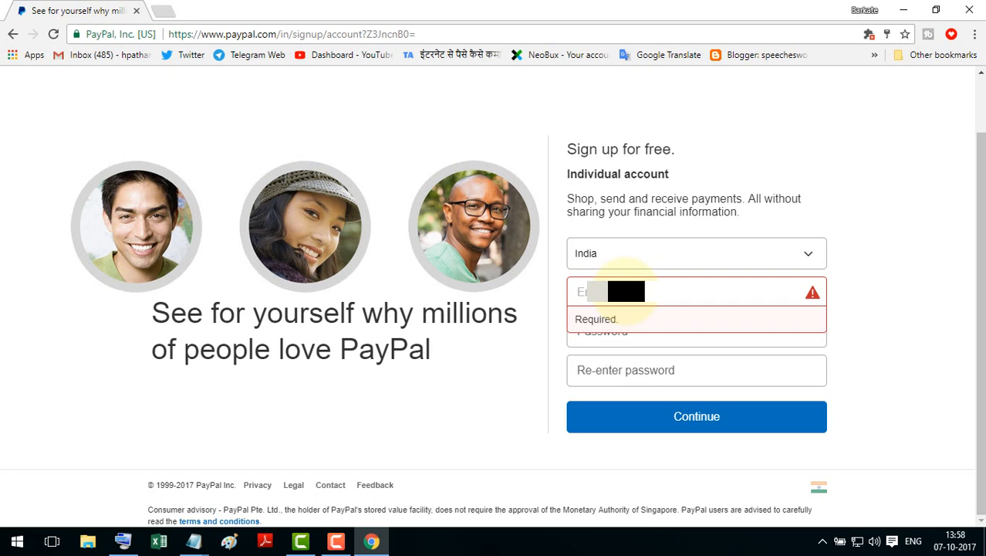
type("hs")
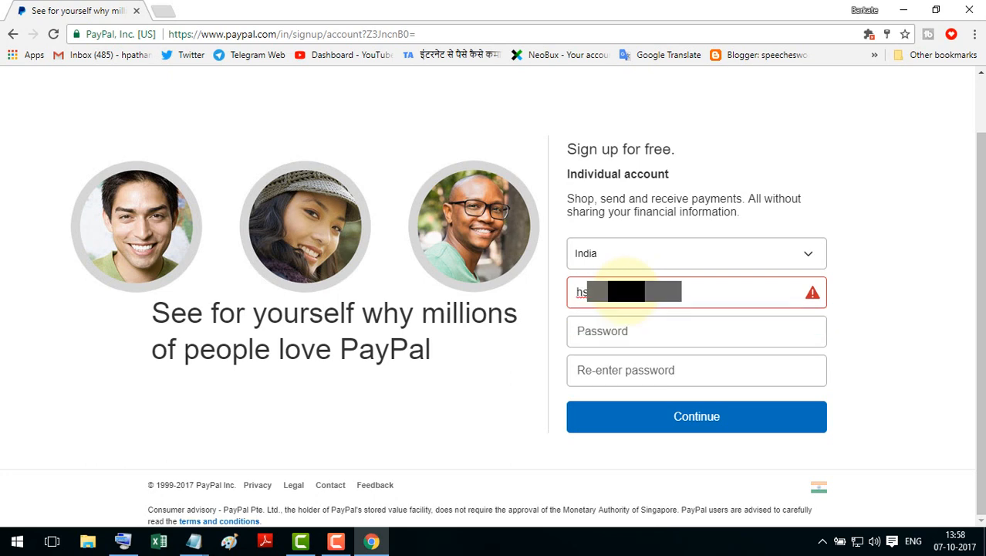
left_click(696, 330)
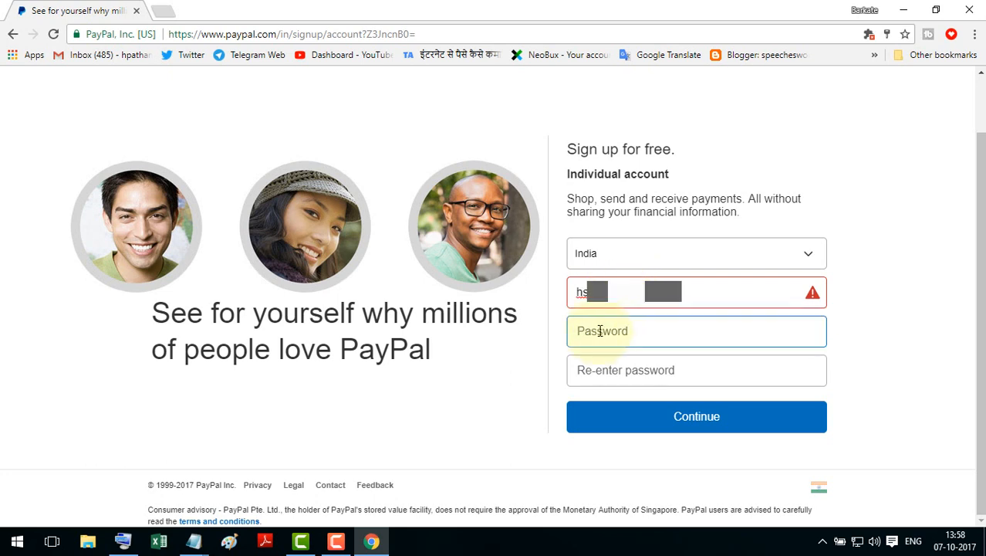
left_click(695, 330)
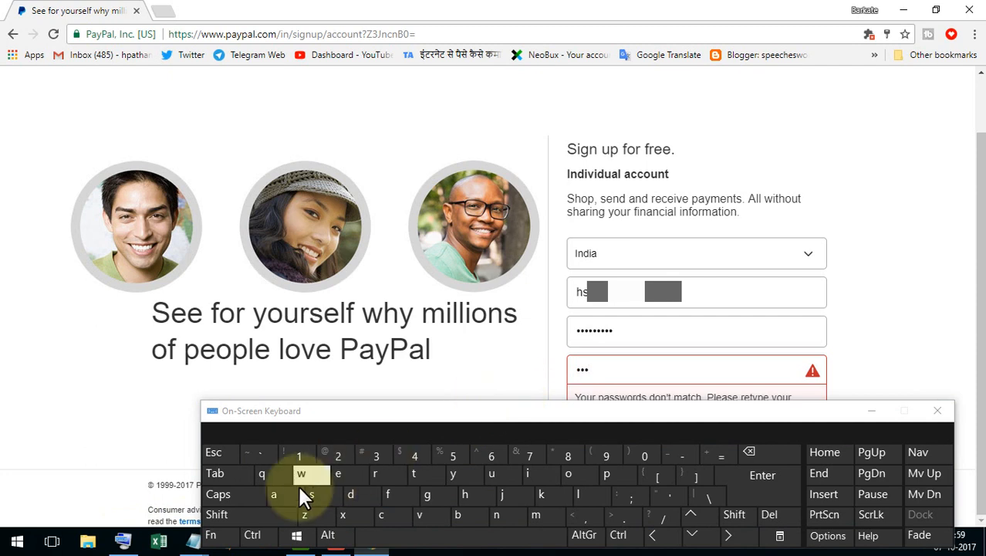
left_click(338, 455)
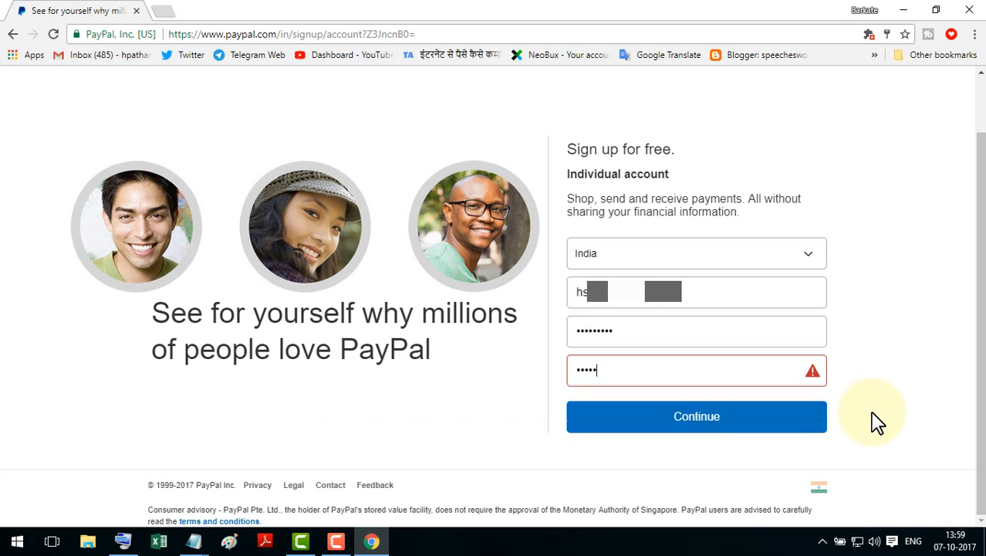
type("•••")
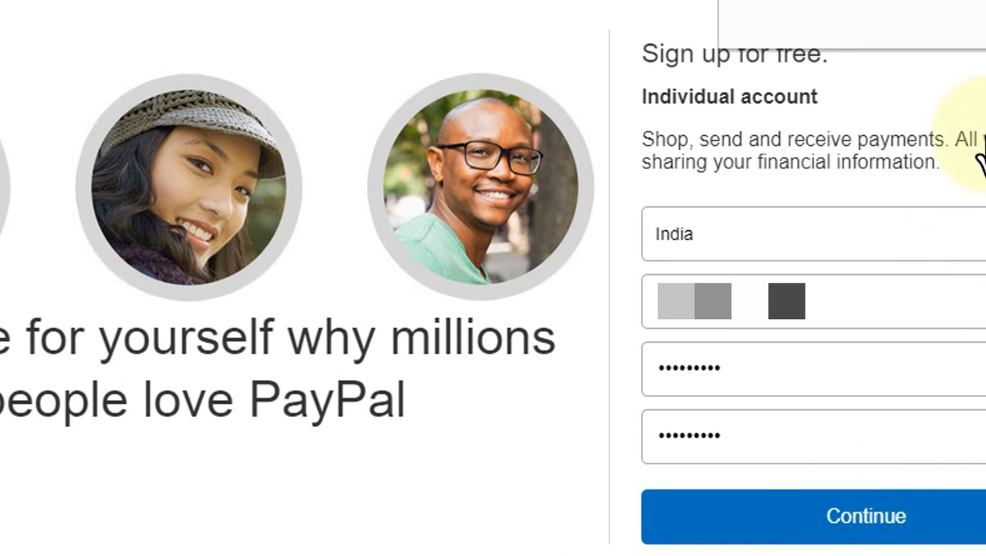
left_click(866, 516)
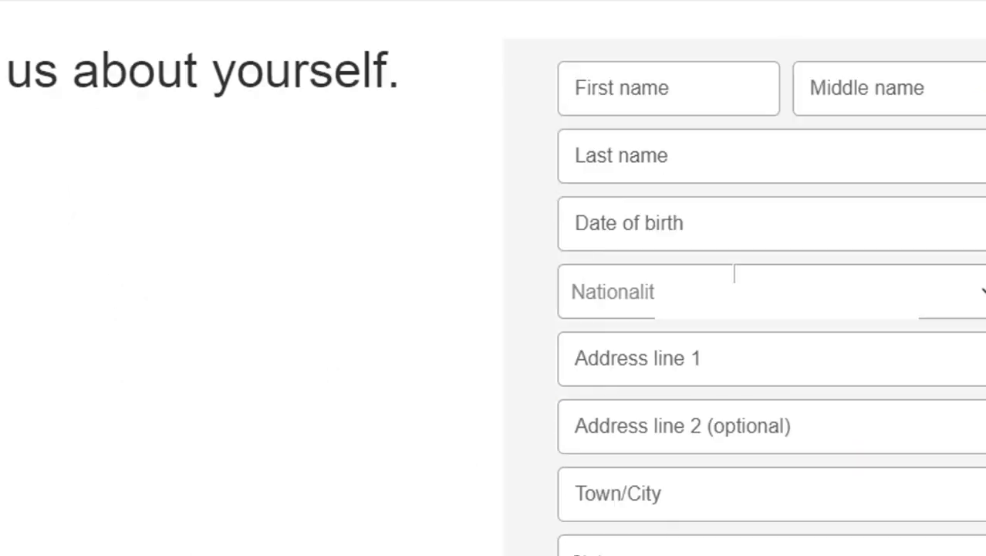
left_click(744, 155)
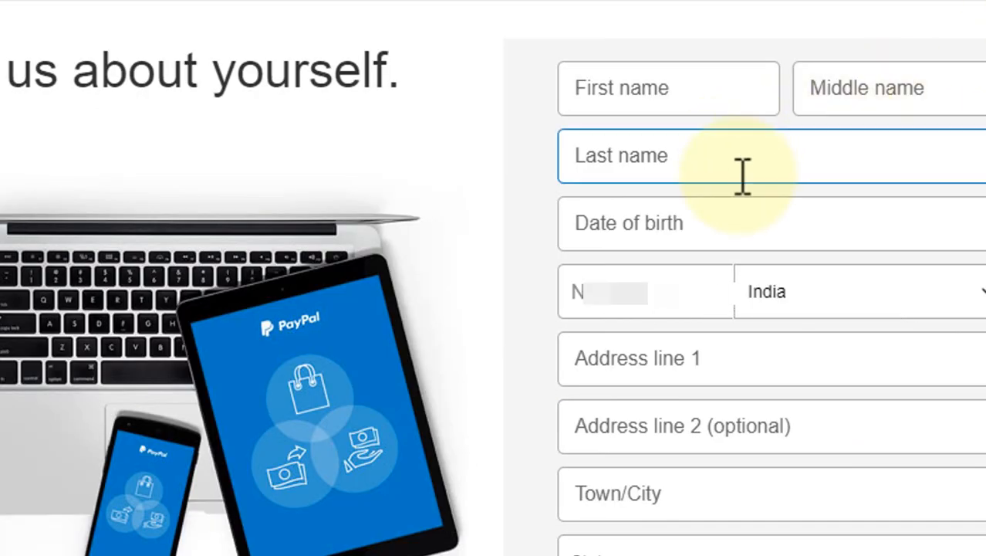
scroll("down", 3)
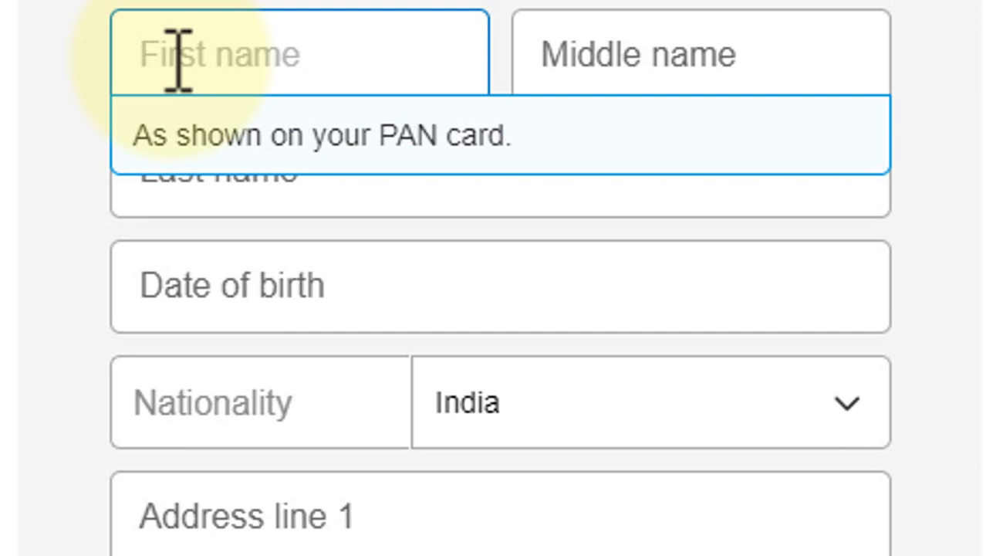
type("Am")
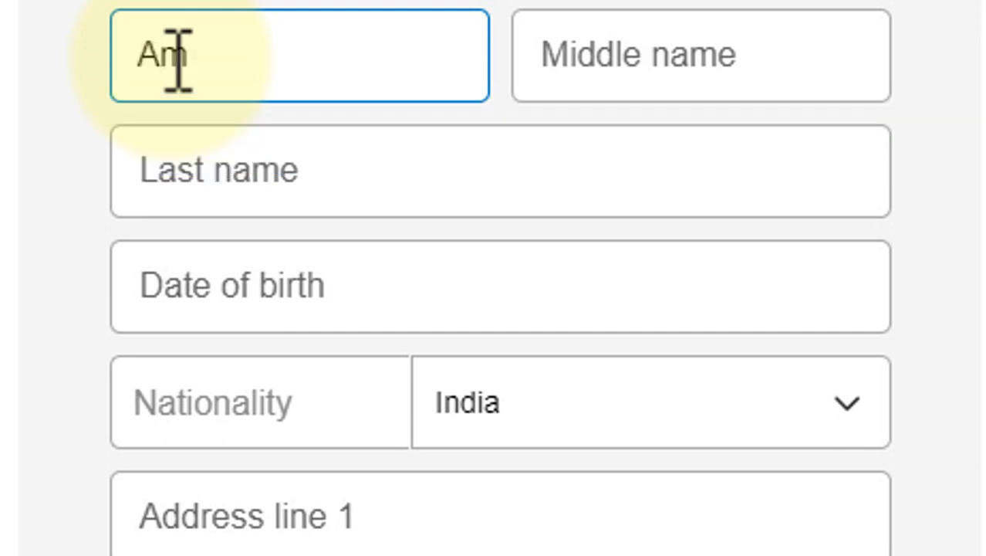
type("een")
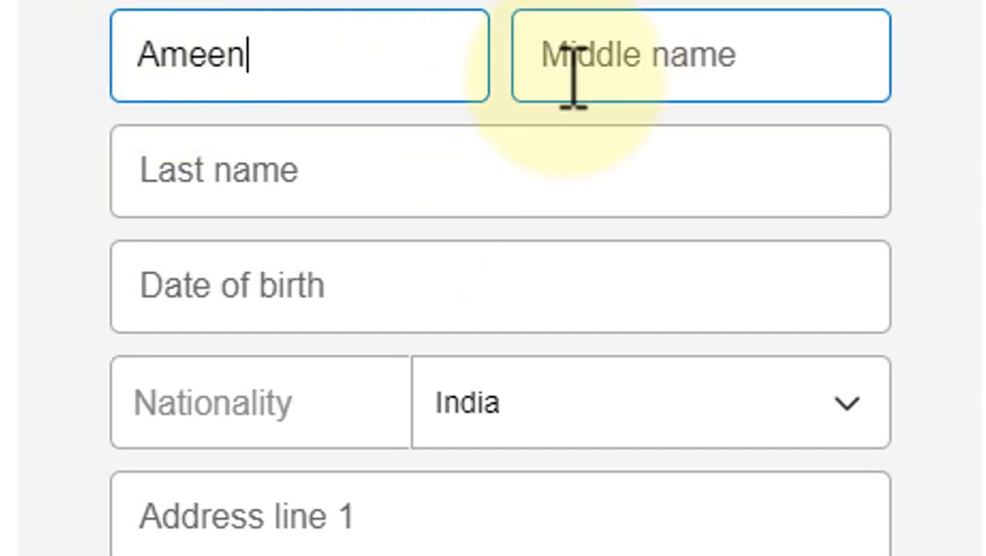
left_click(698, 56)
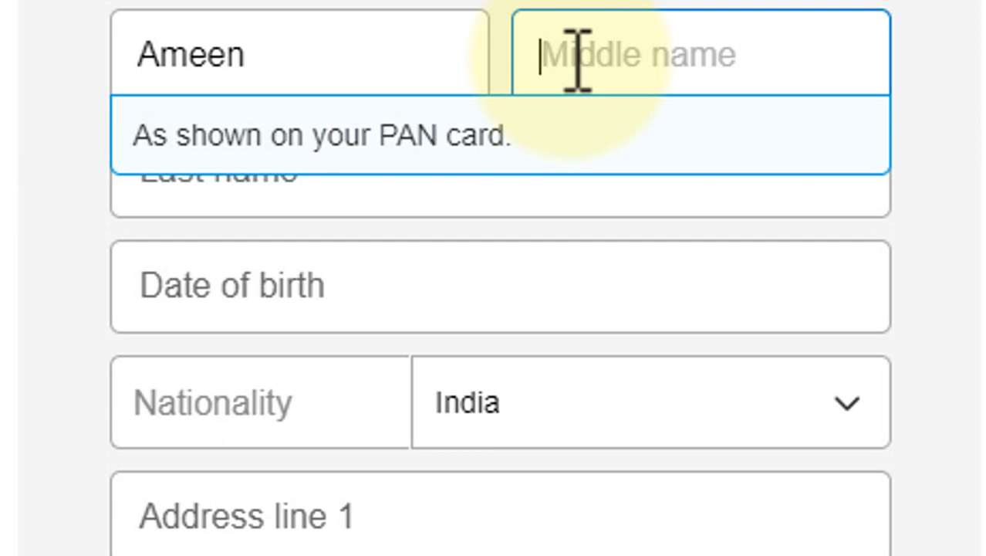
type("Qasim")
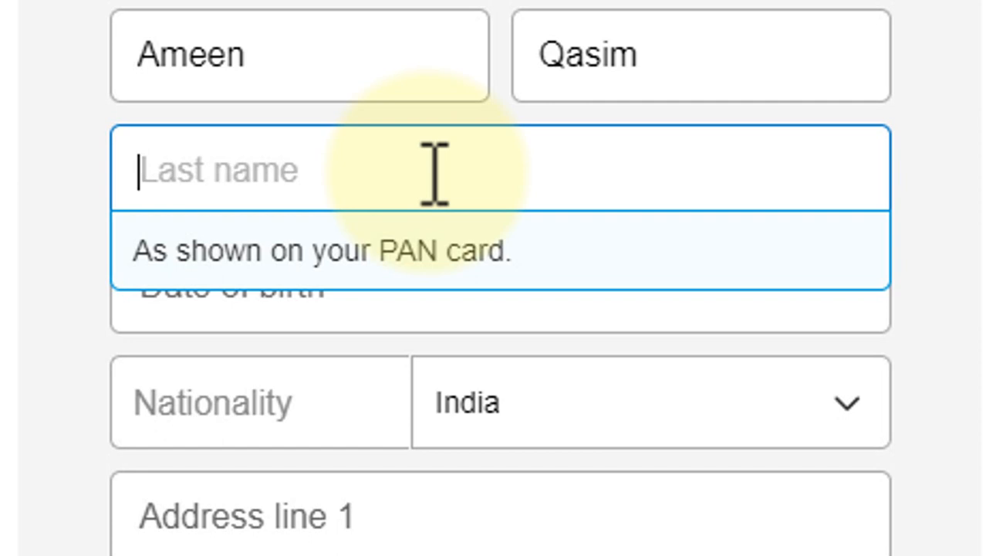
type("Mir")
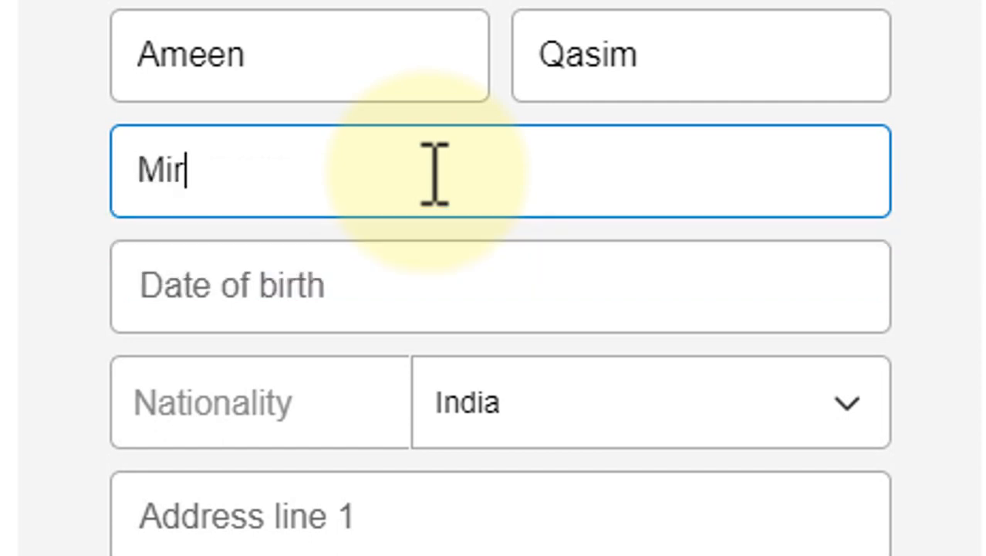
type("za")
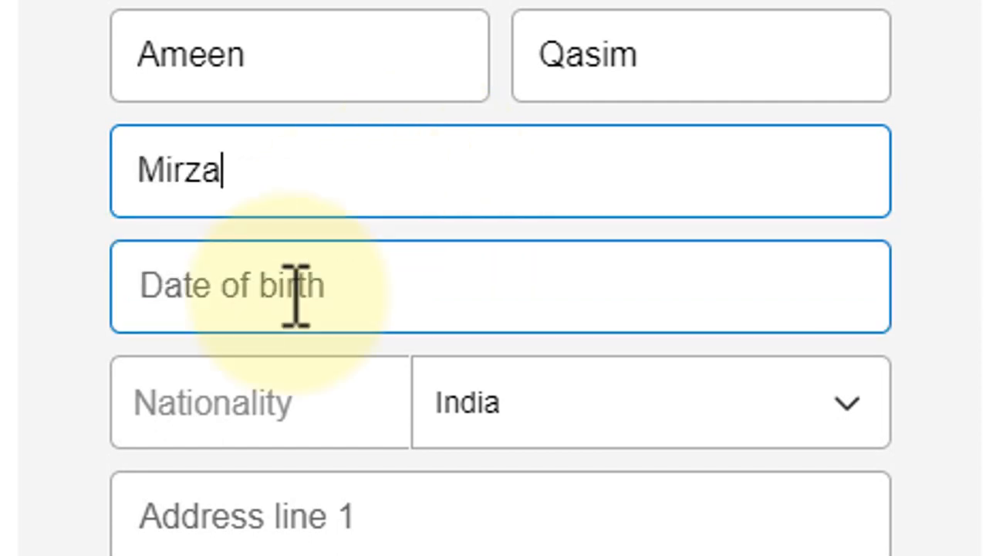
left_click(501, 285)
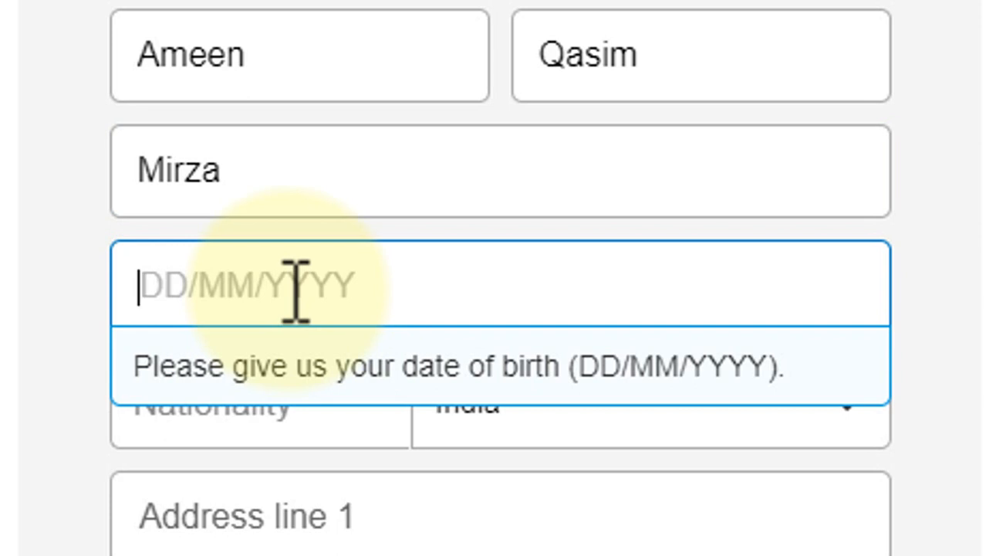
type("14")
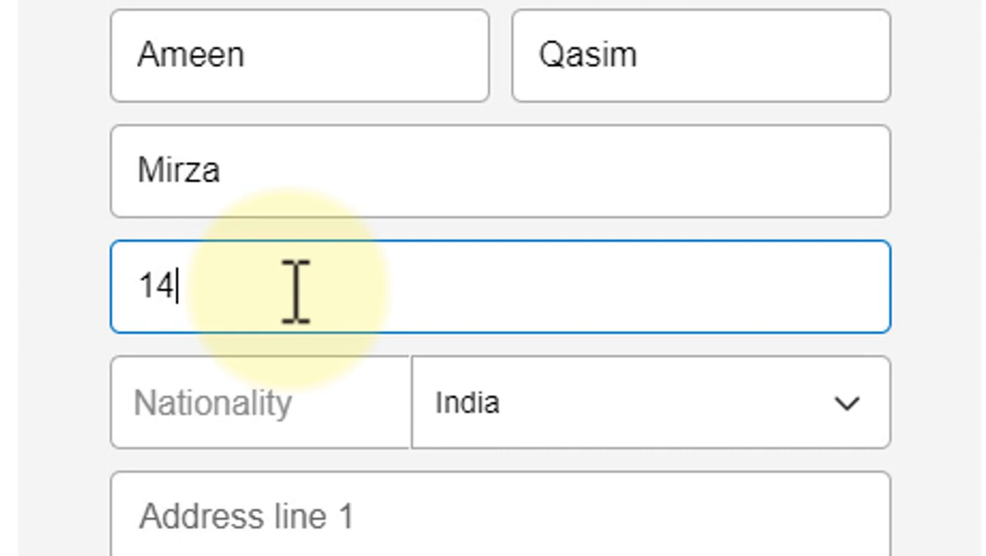
type("/08")
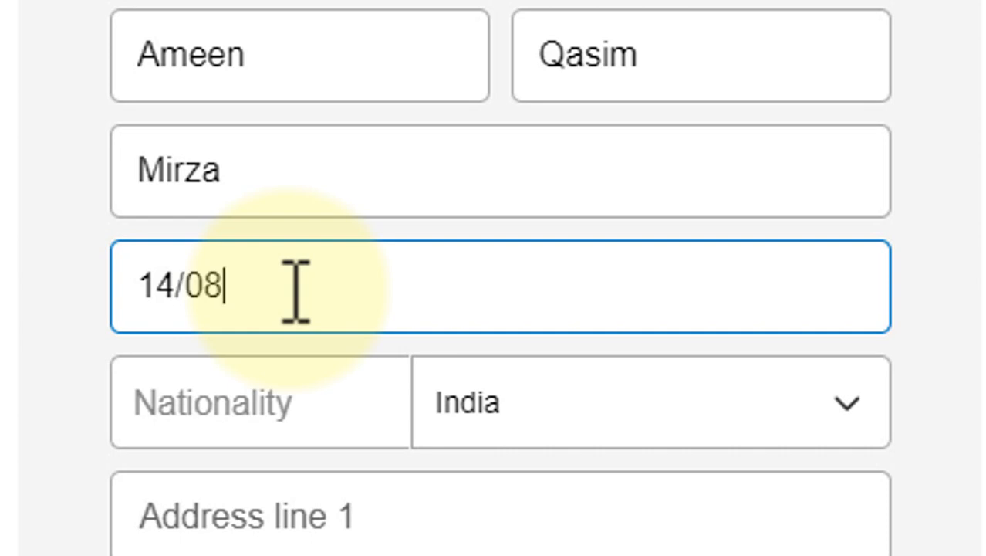
type("1")
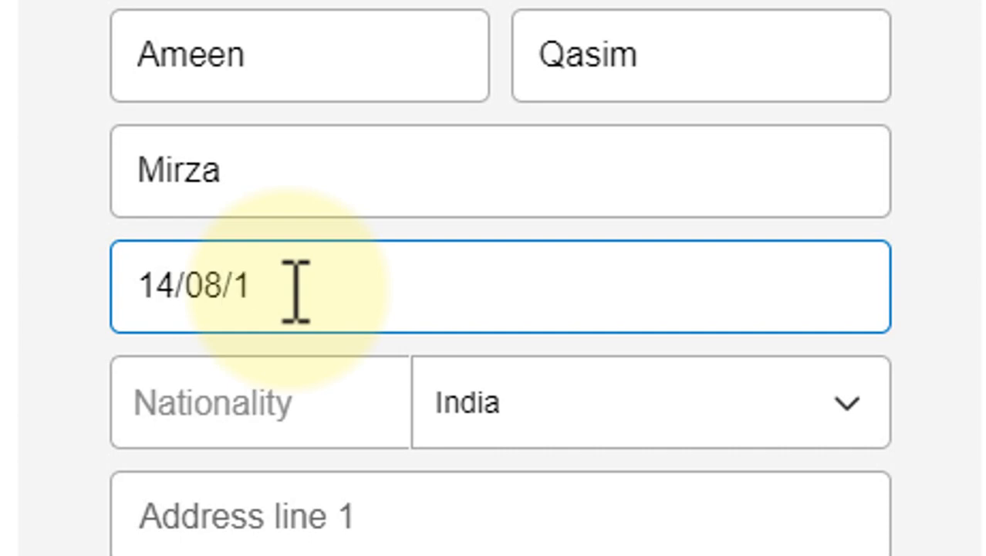
type("88")
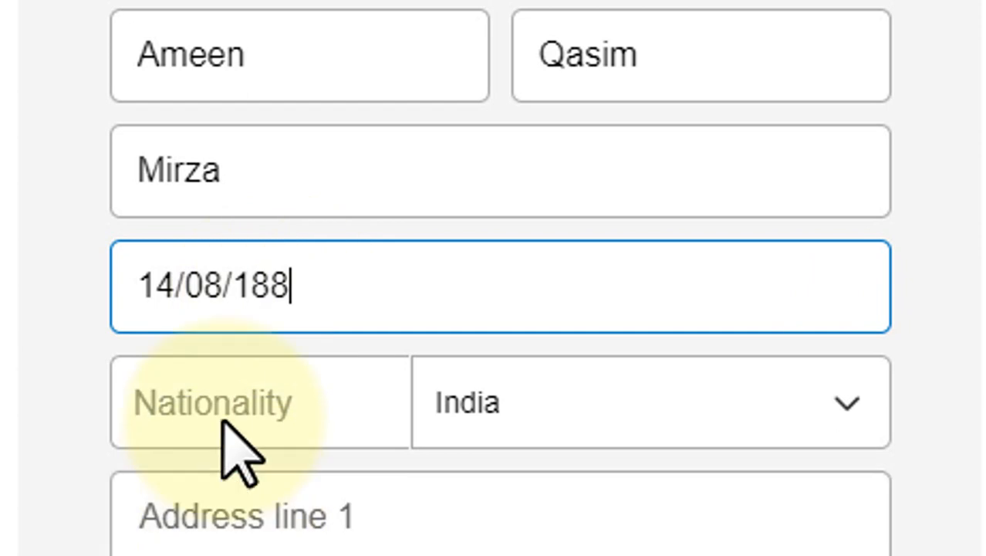
left_click(500, 301)
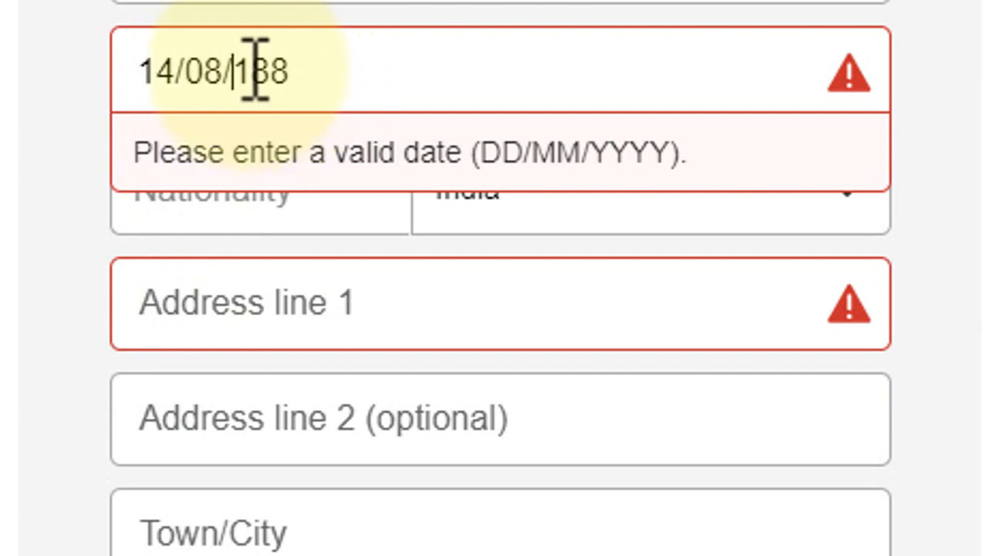
type("9")
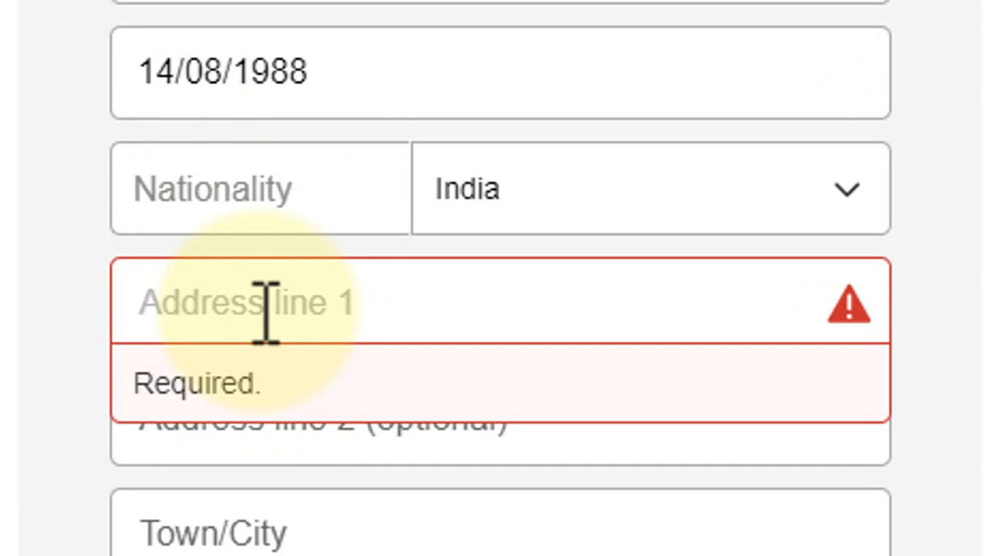
Enter Boriwalli as address line 1
type("B")
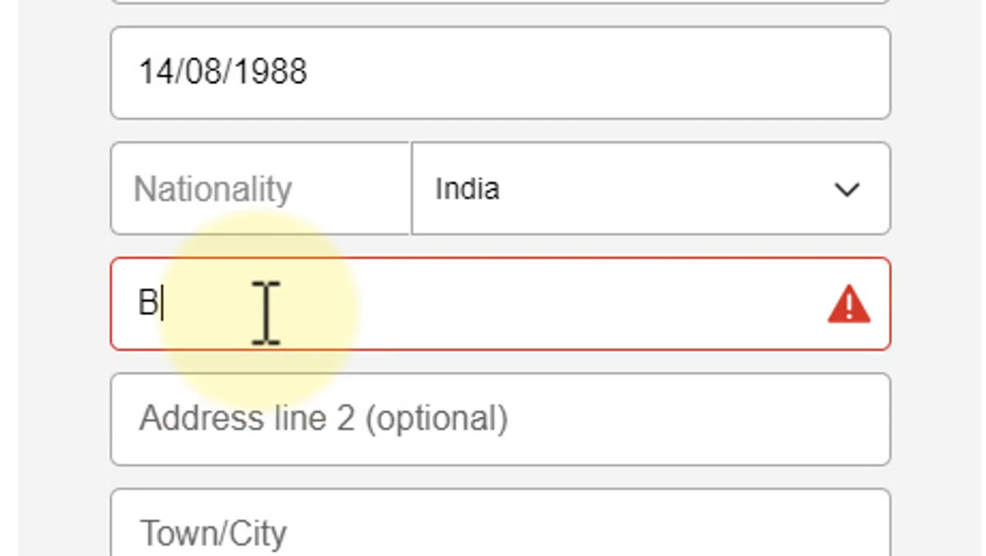
type("oriw")
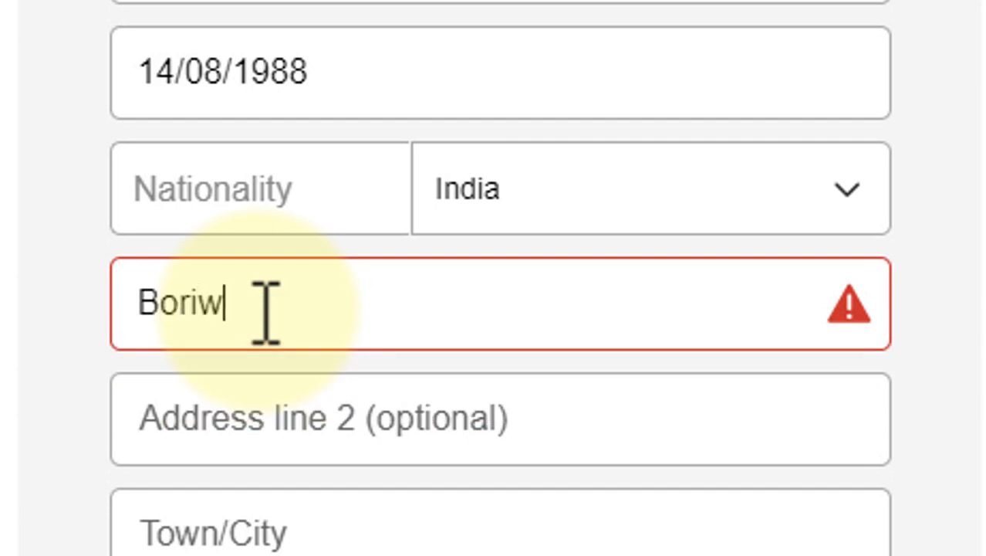
type("alli")
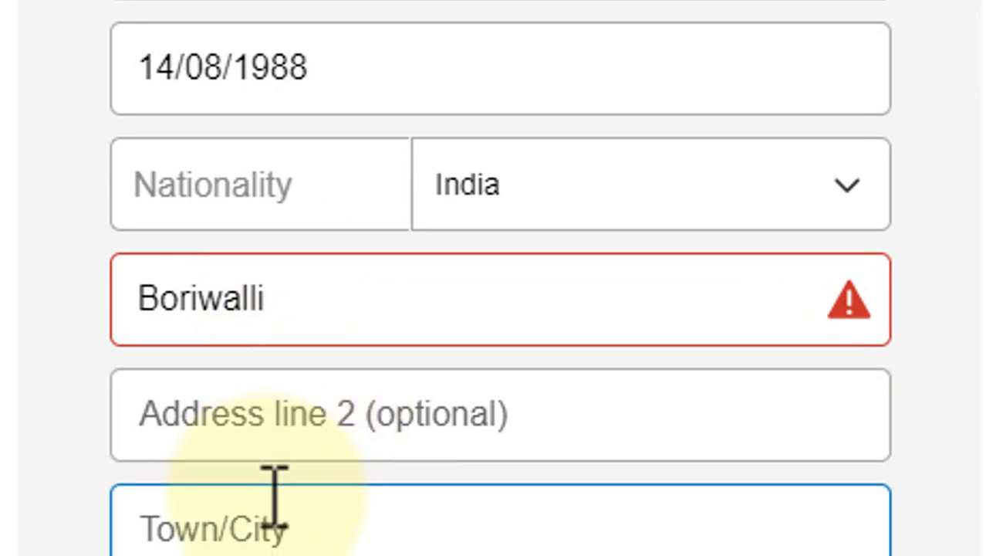
Enter Mumbai as the city
scroll("down", 3)
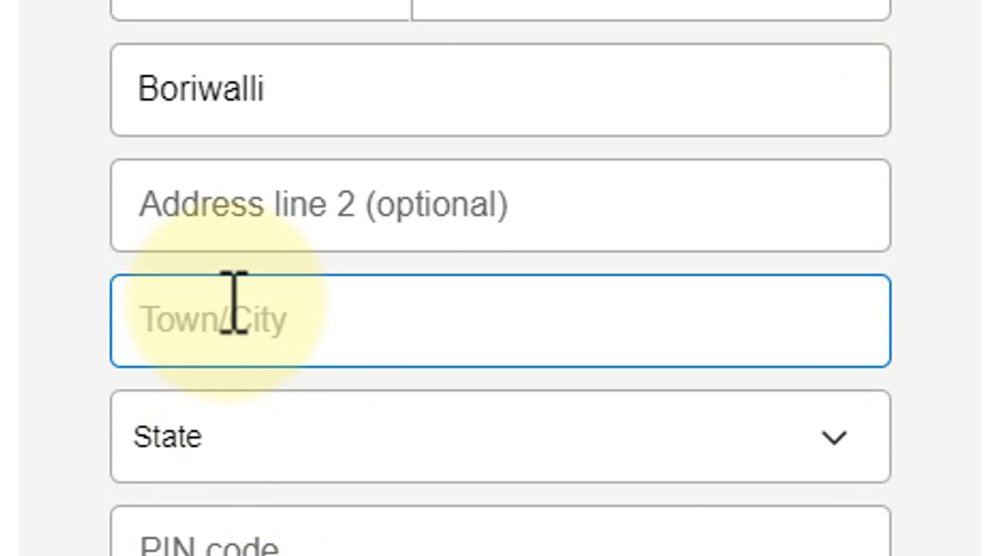
type("M")
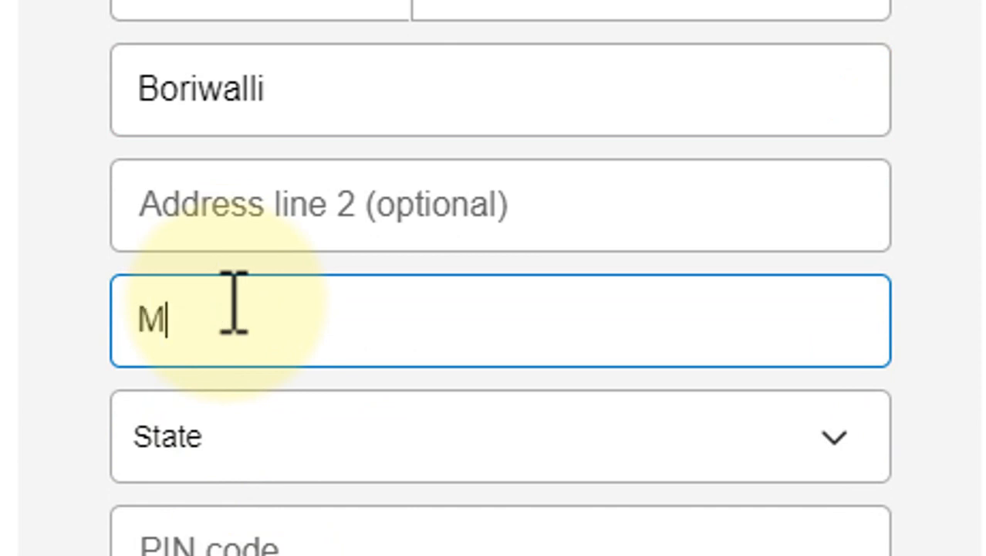
type("umbai")
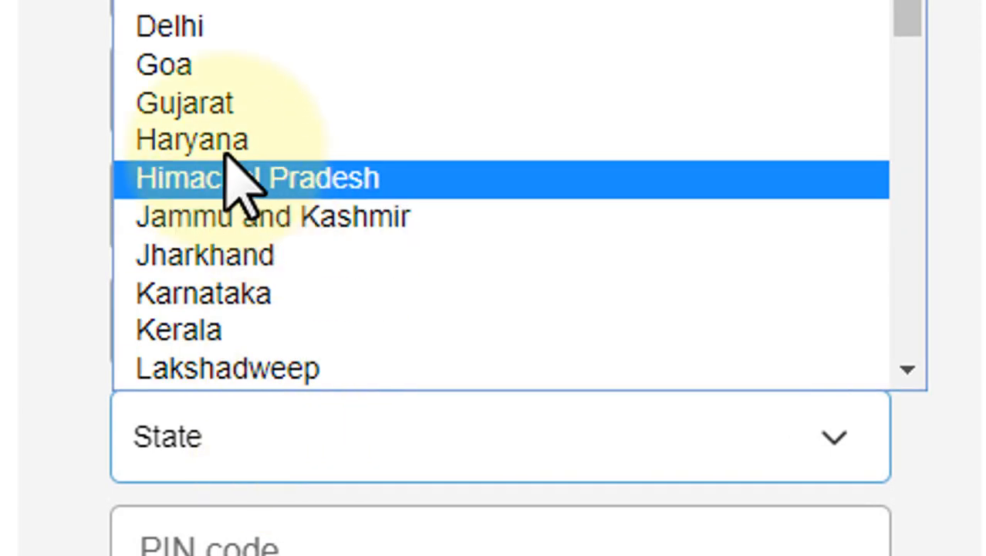
mouse_move(254, 178)
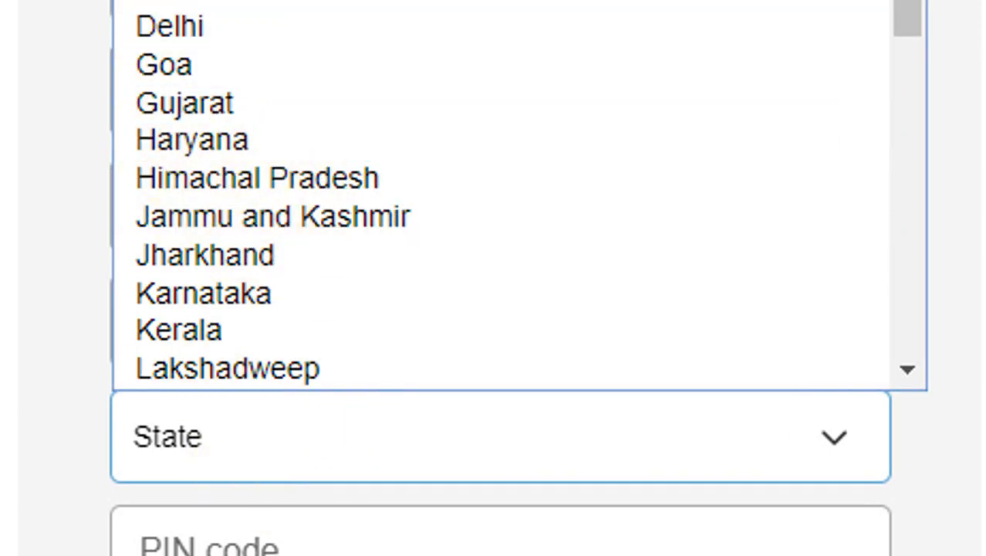
Browse the list of Indian states to find Maharashtra
scroll("down", 3)
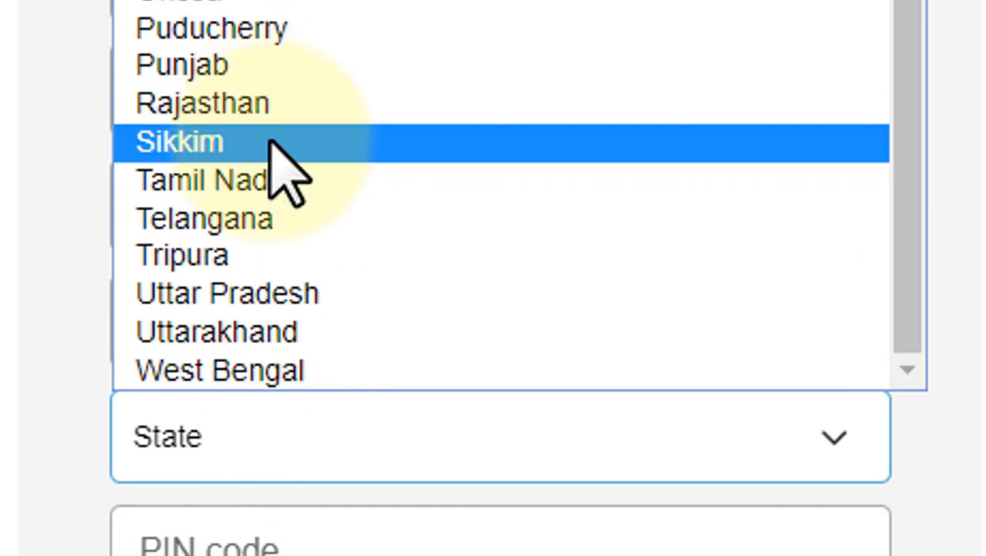
mouse_move(290, 193)
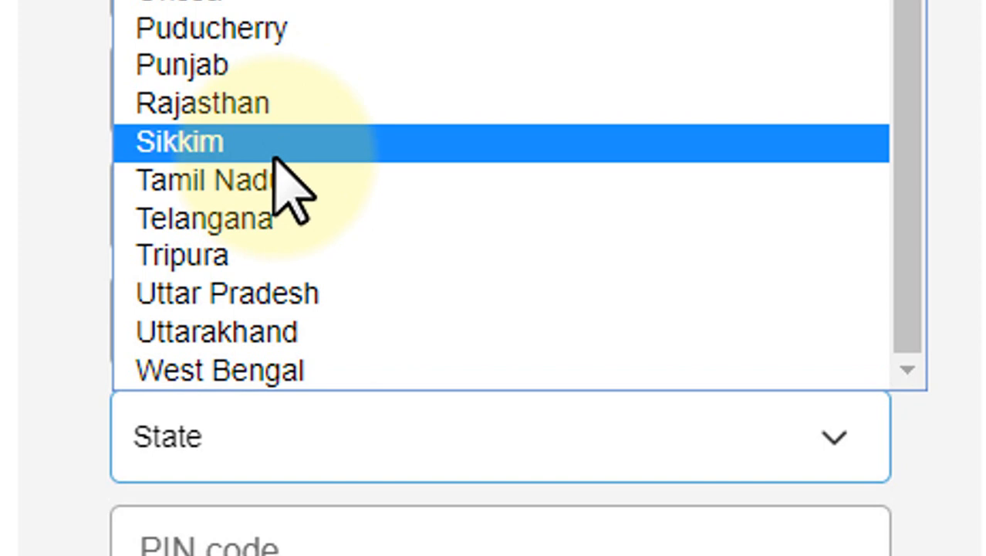
scroll("up", 3)
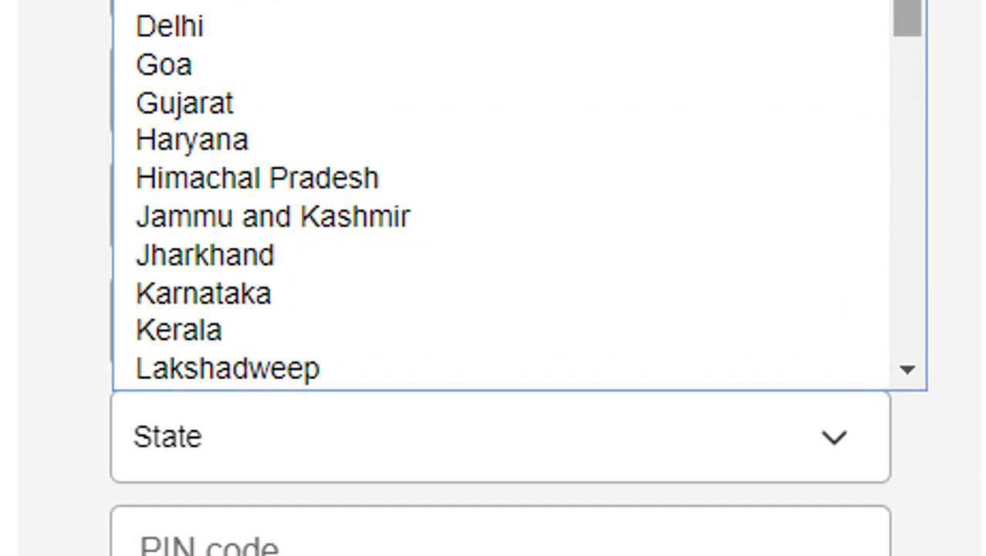
scroll("down", 3)
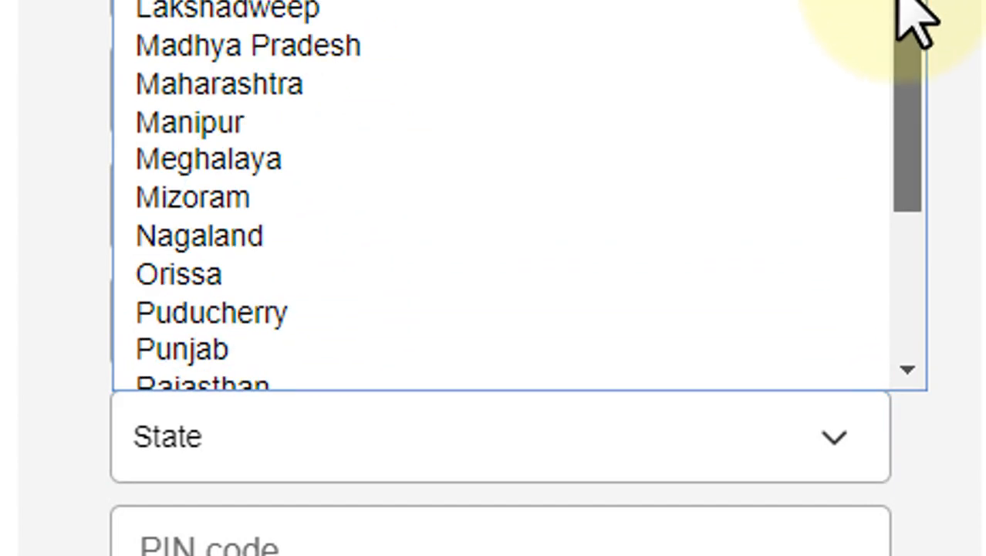
scroll("down", 3)
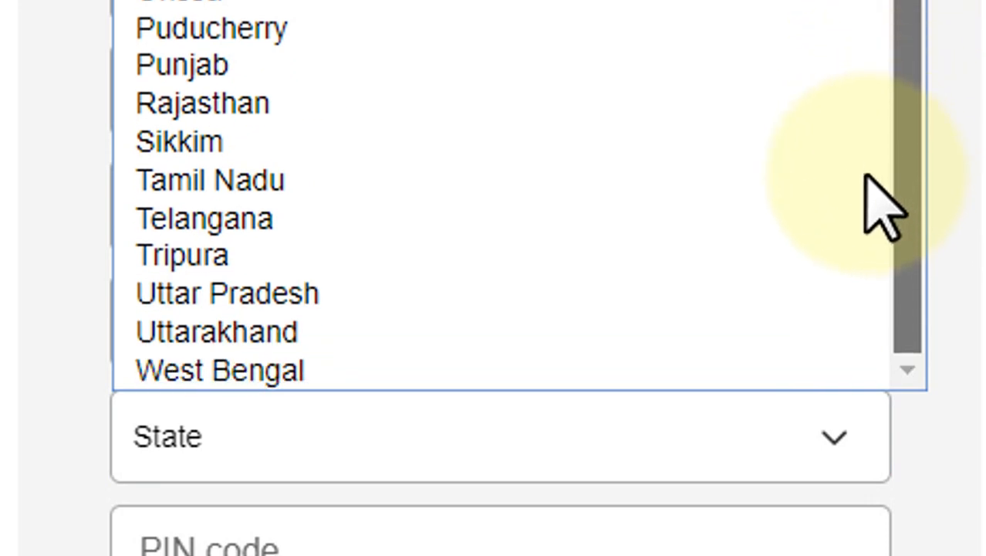
scroll("up", 3)
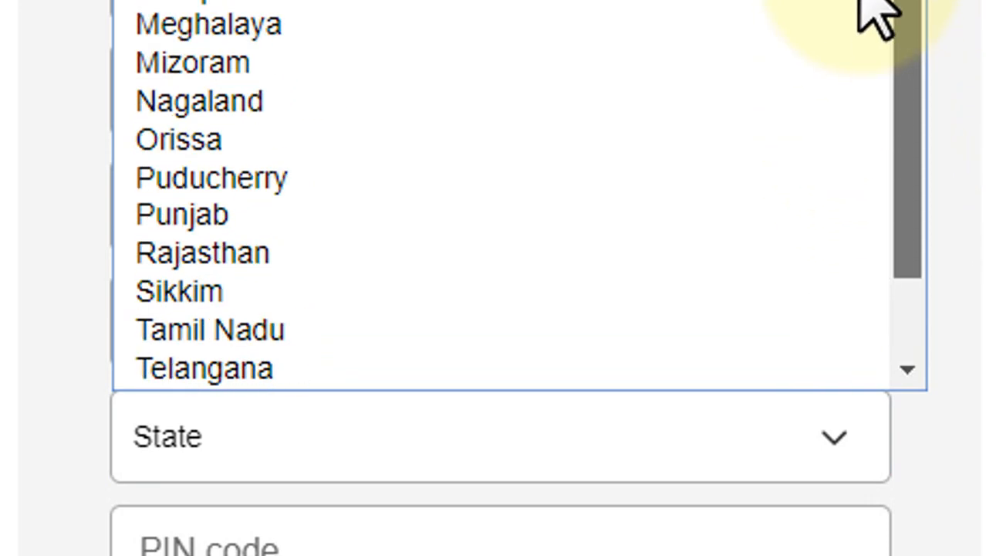
scroll("up", 3)
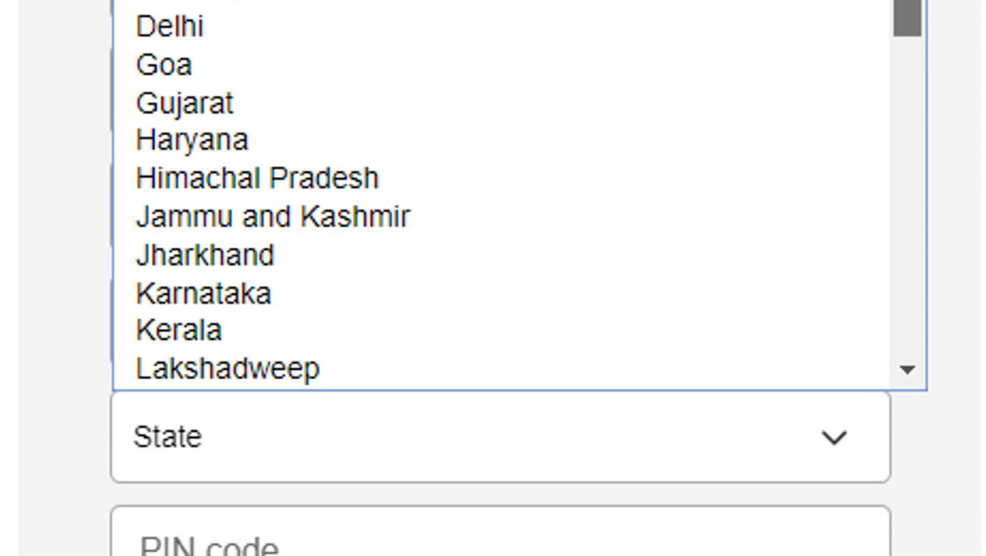
scroll("down", 3)
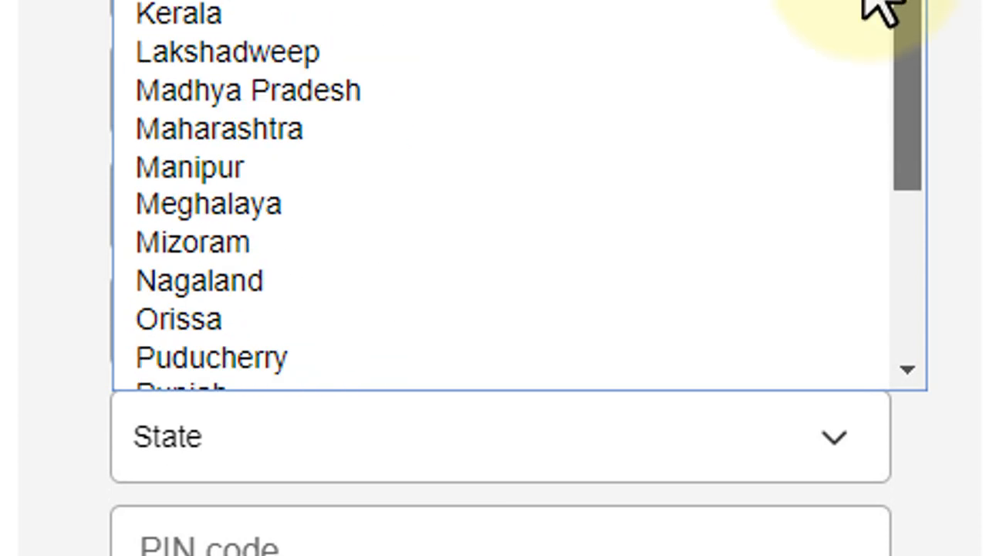
scroll("down", 3)
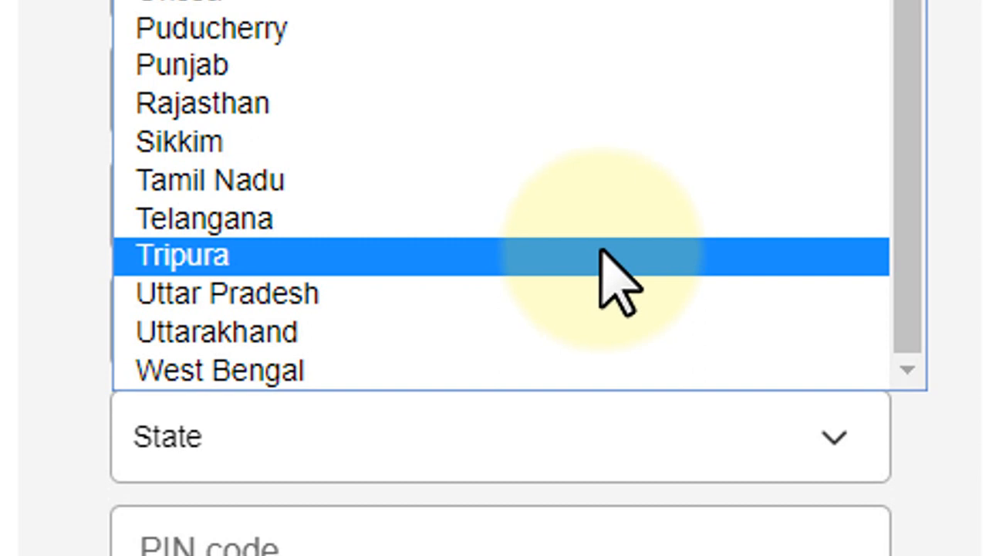
scroll("up", 3)
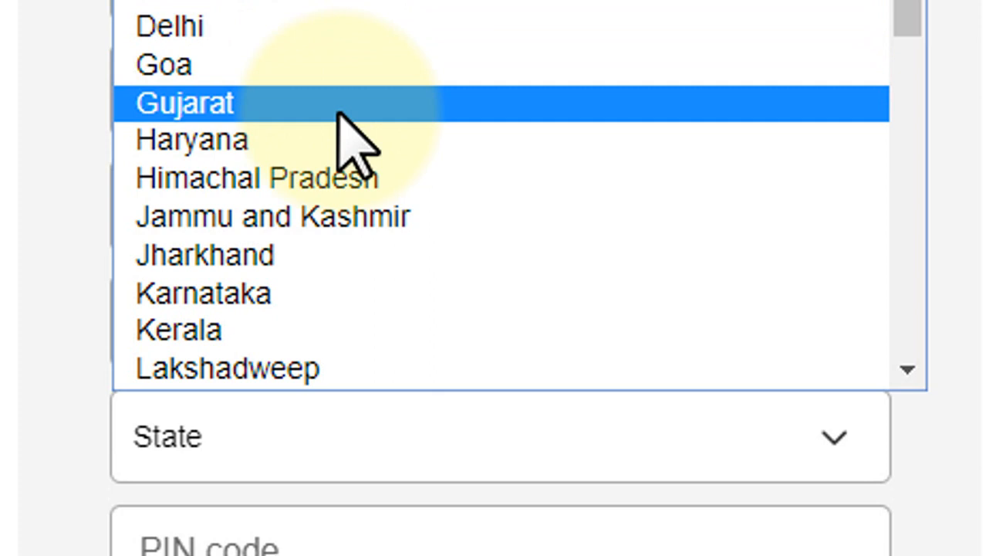
scroll("down", 3)
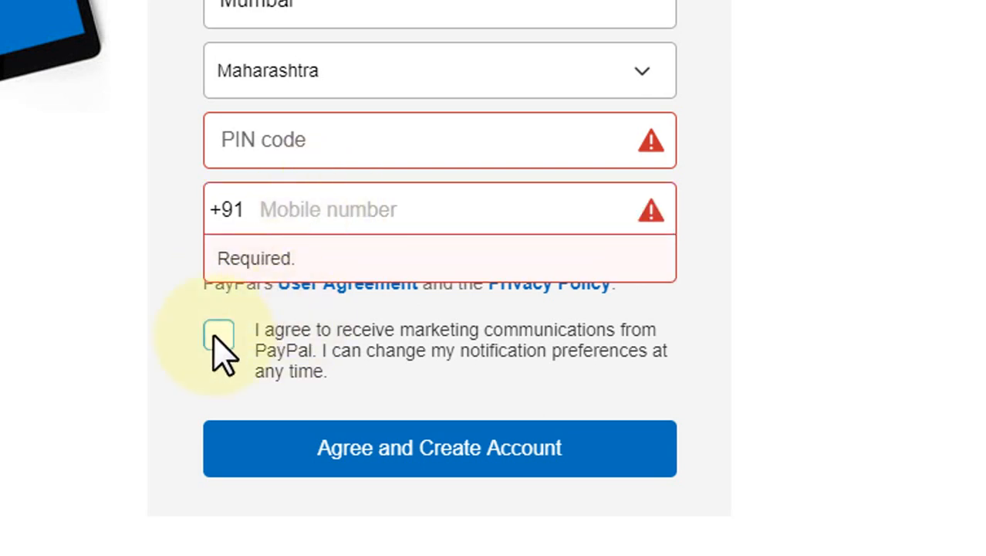
mouse_move(278, 162)
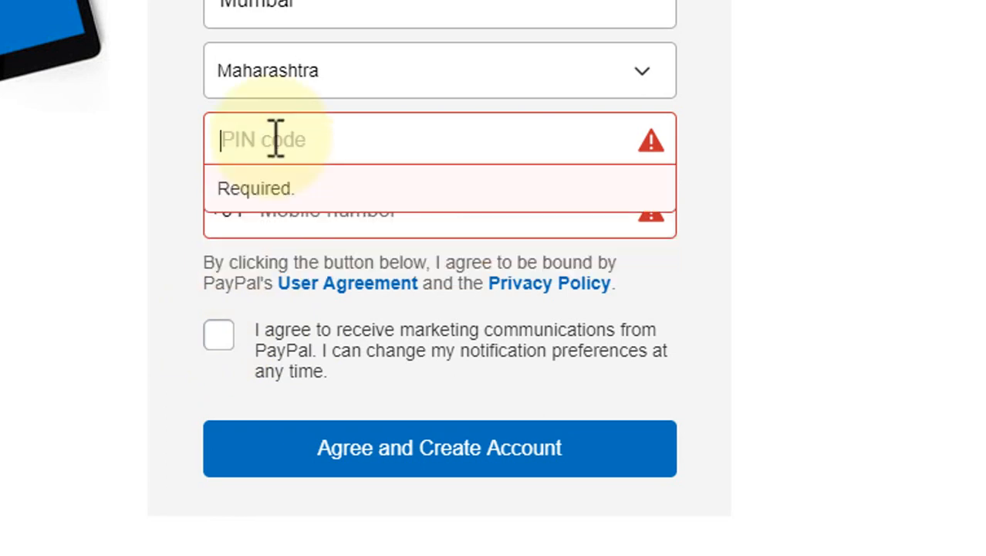
Finish the PIN code and mobile number, opt in to marketing, and create the account
type("3")
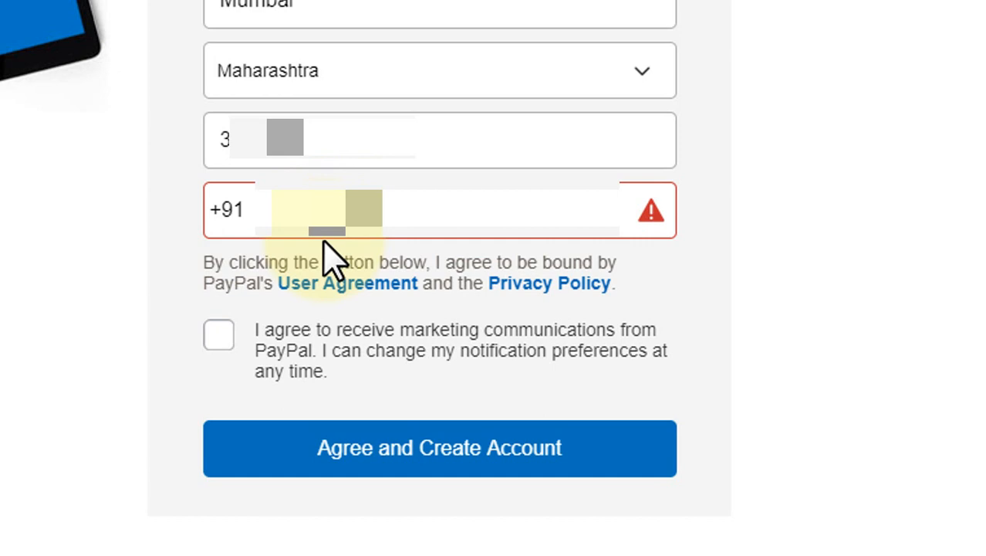
left_click(219, 333)
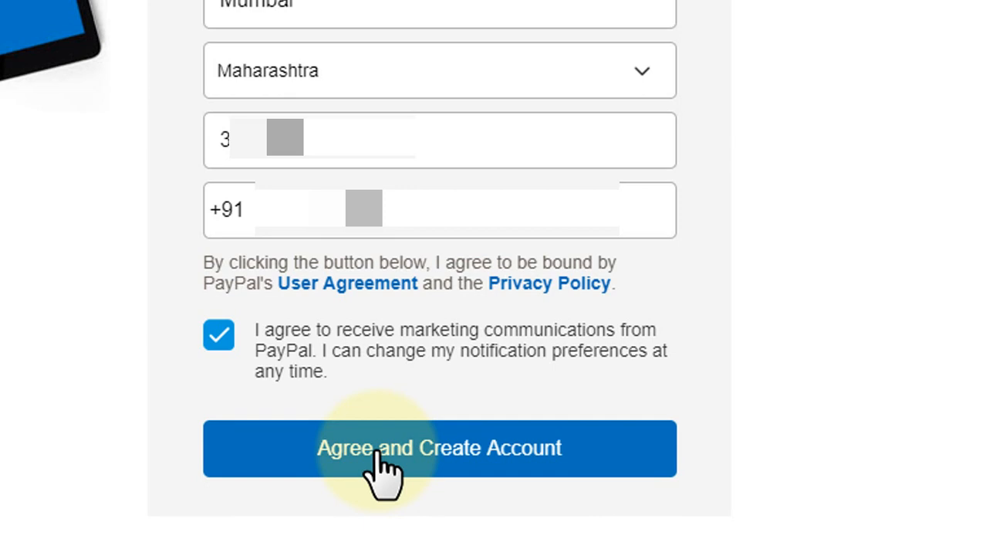
left_click(438, 447)
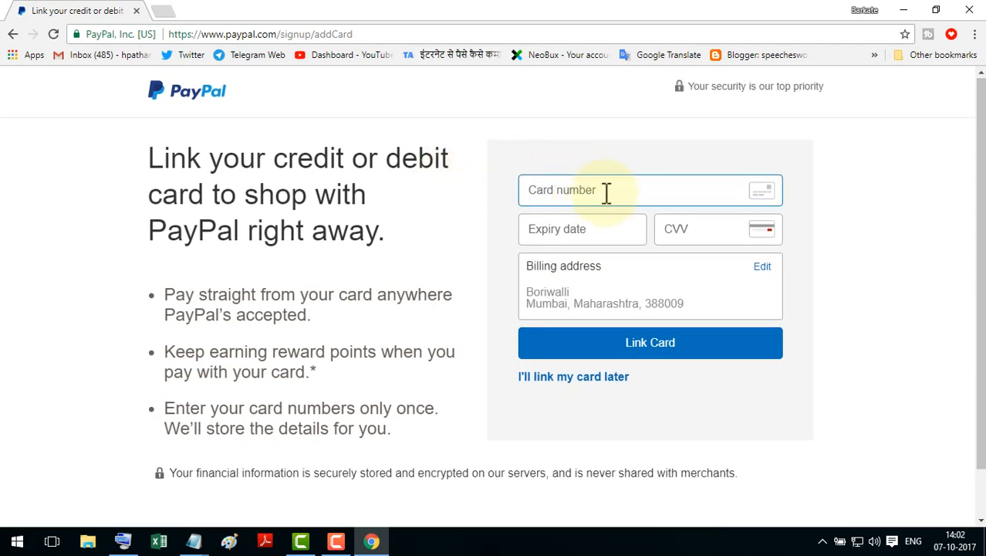
Skip linking a credit or debit card for now
scroll("down", 3)
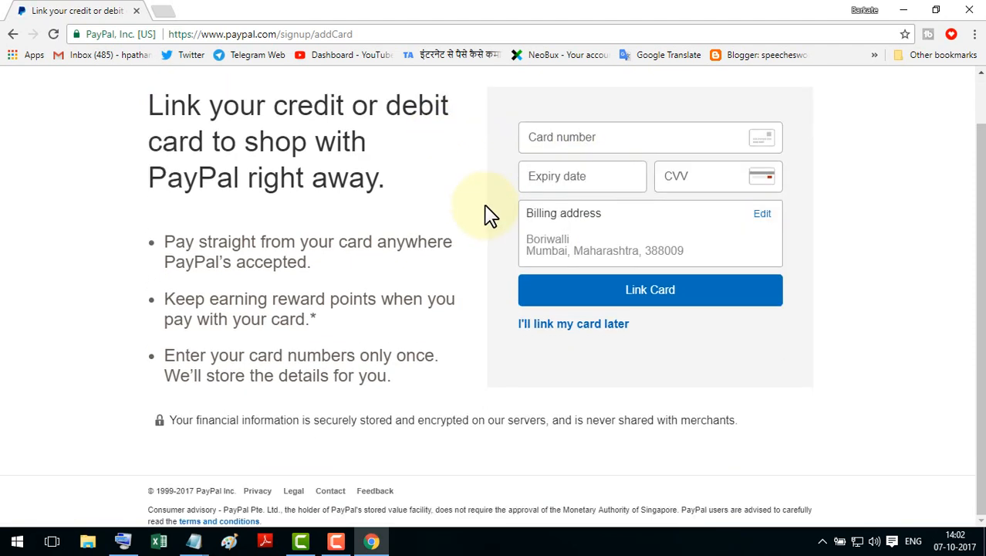
mouse_move(420, 281)
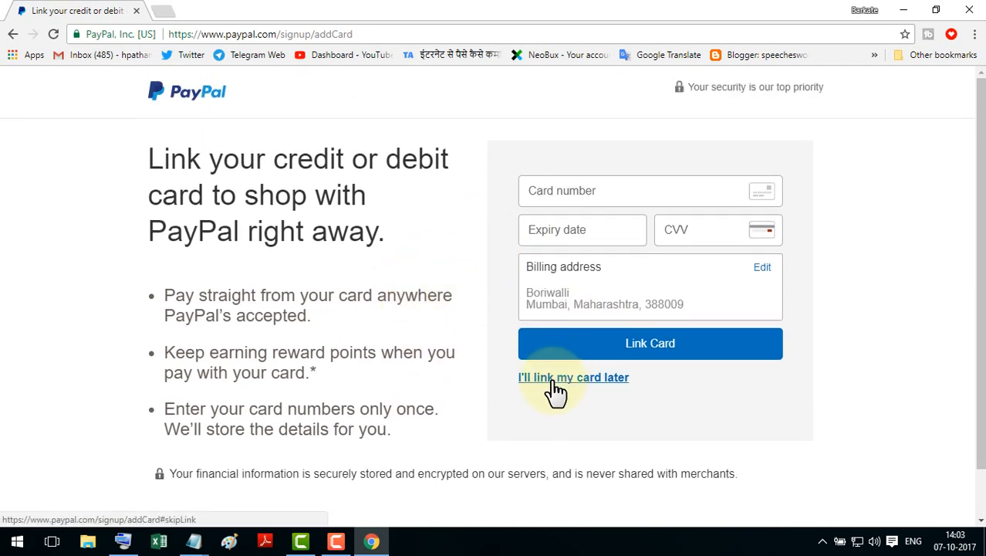
left_click(573, 376)
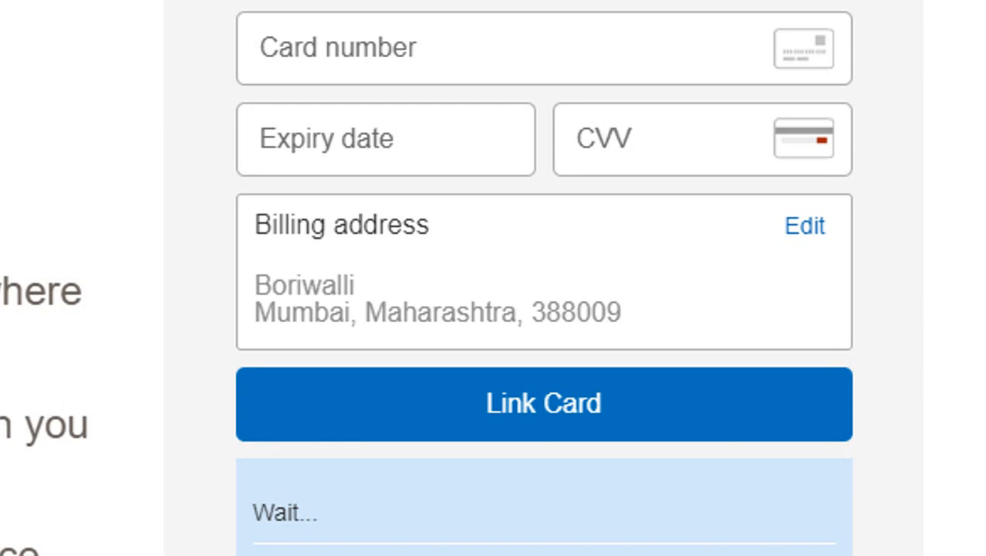
left_click(544, 403)
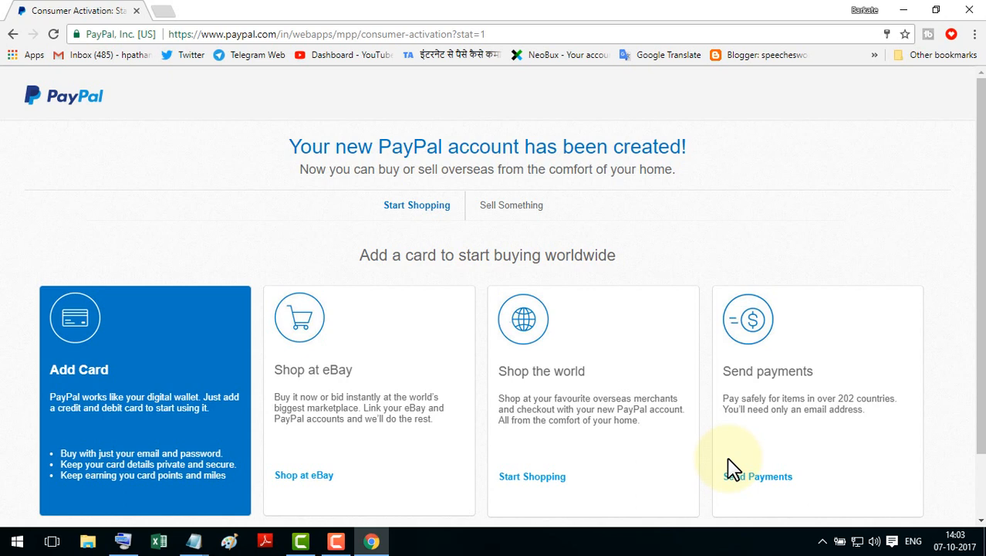
mouse_move(407, 205)
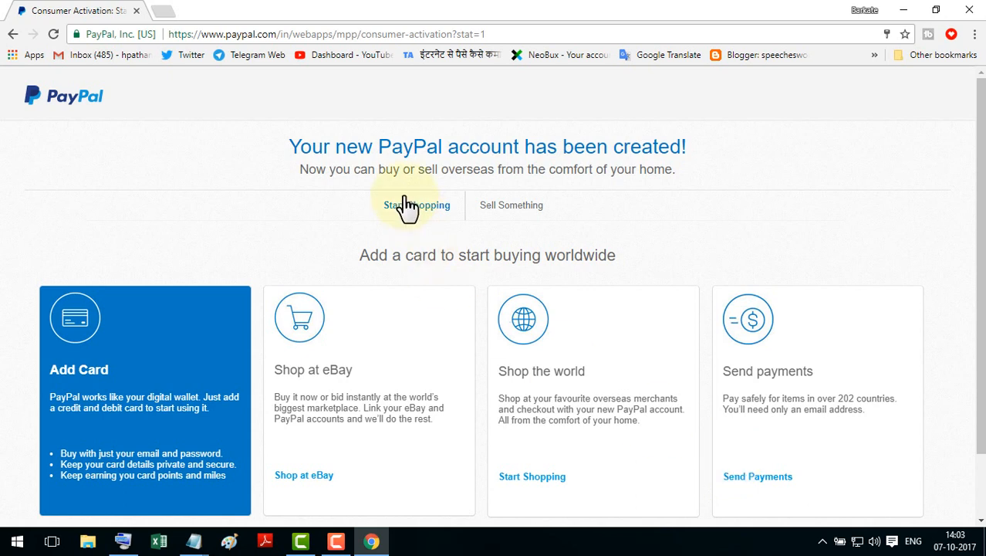
mouse_move(531, 183)
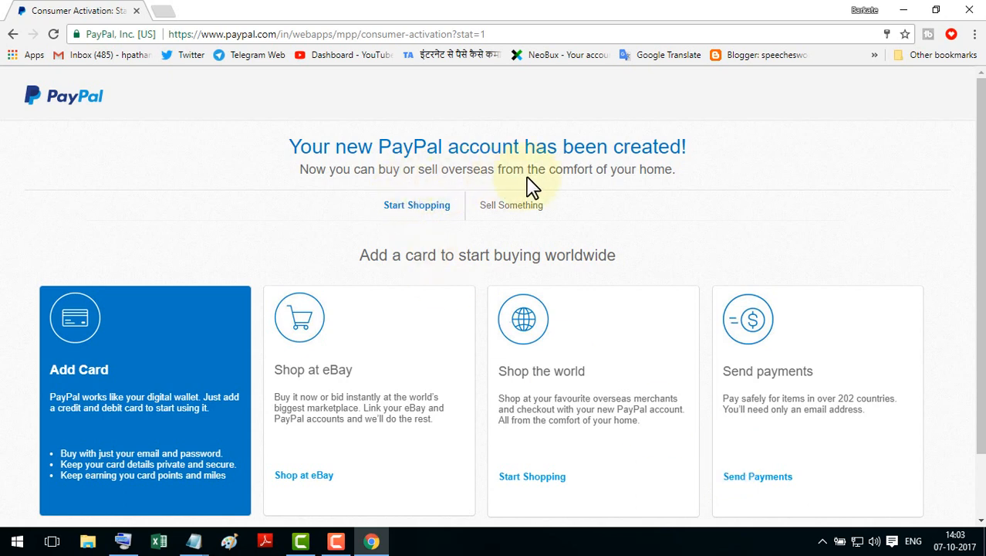
mouse_move(479, 253)
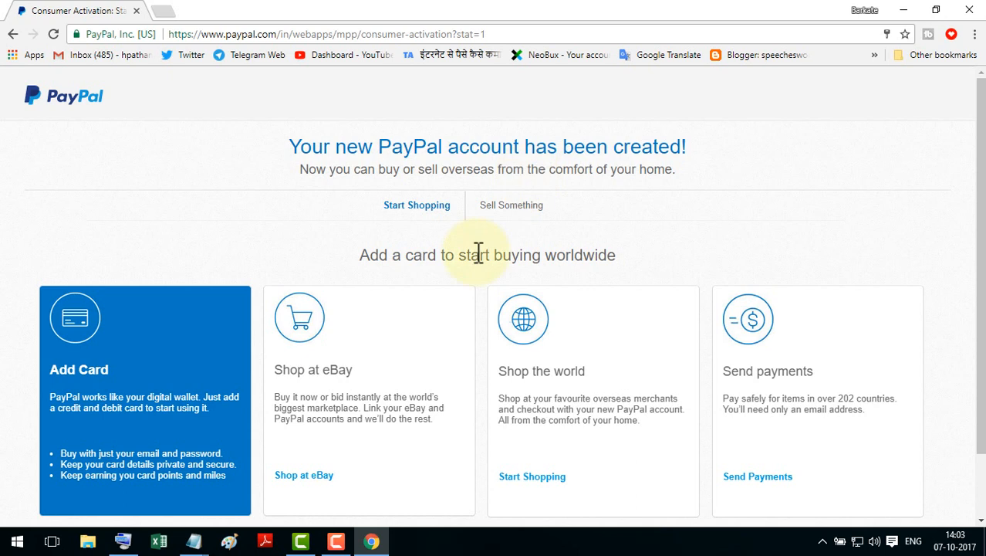
scroll("down", 3)
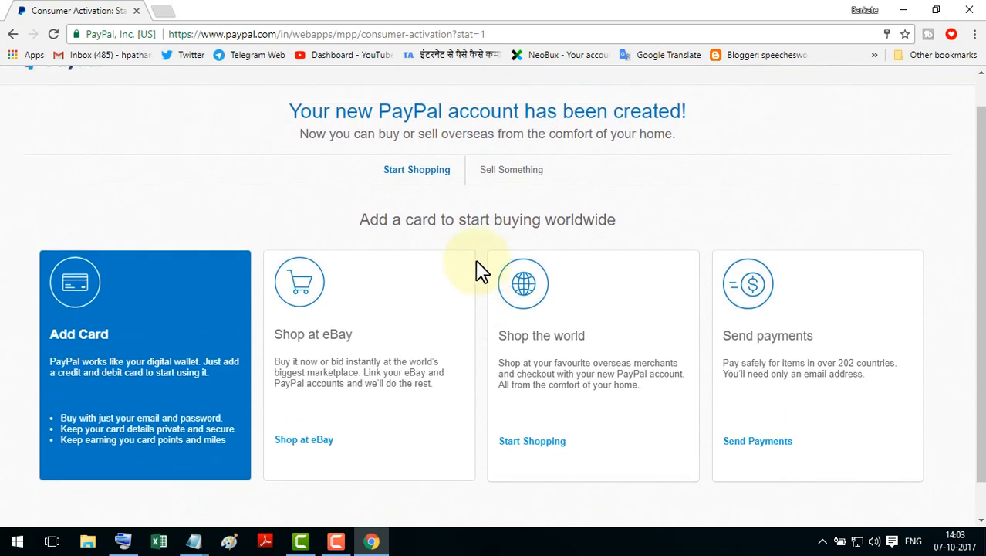
scroll("down", 3)
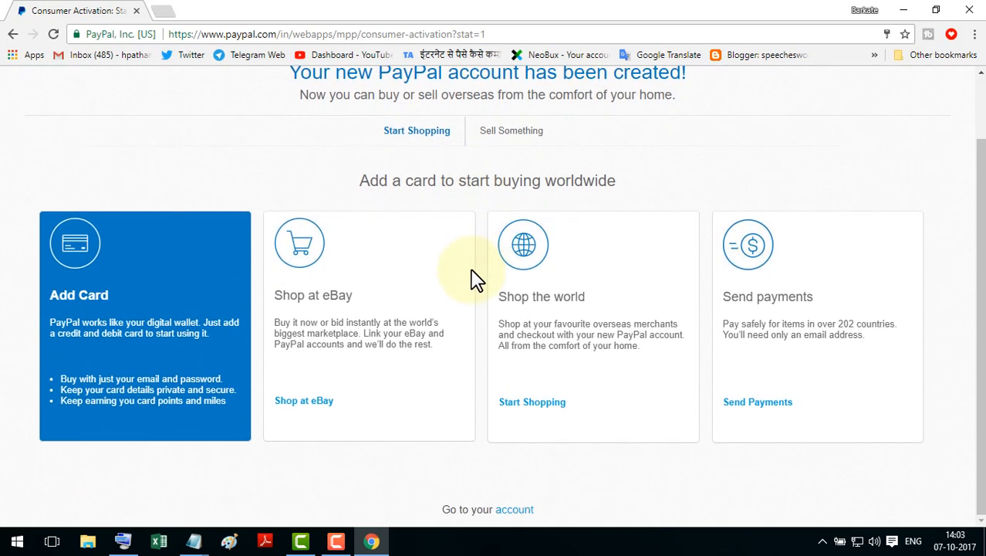
mouse_move(255, 332)
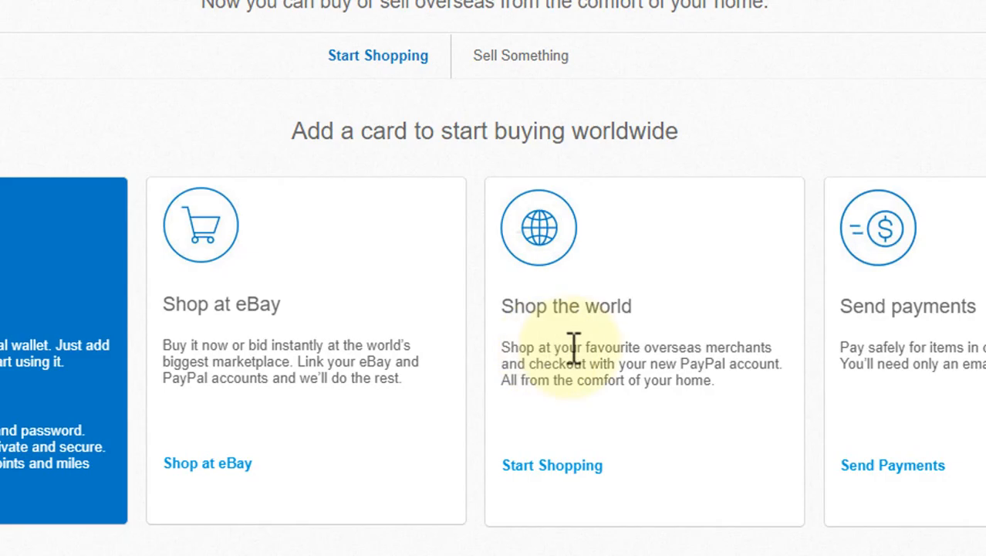
mouse_move(858, 369)
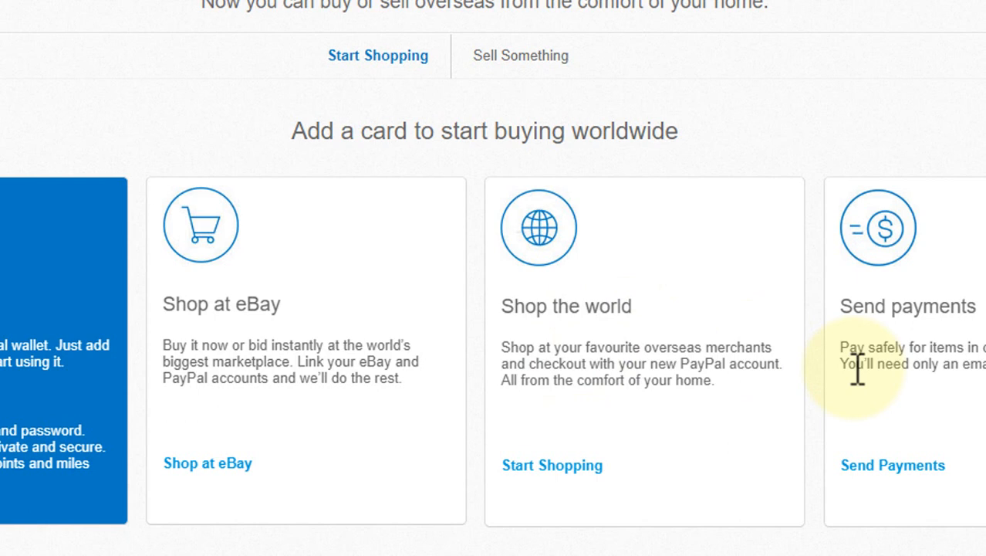
mouse_move(911, 417)
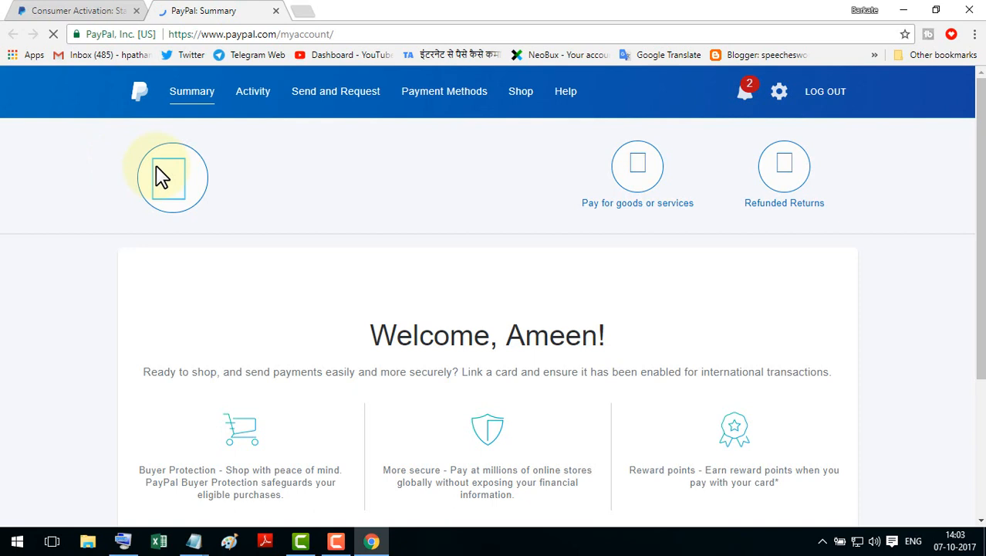
Review the Summary welcome page and view the new account's notifications
scroll("down", 3)
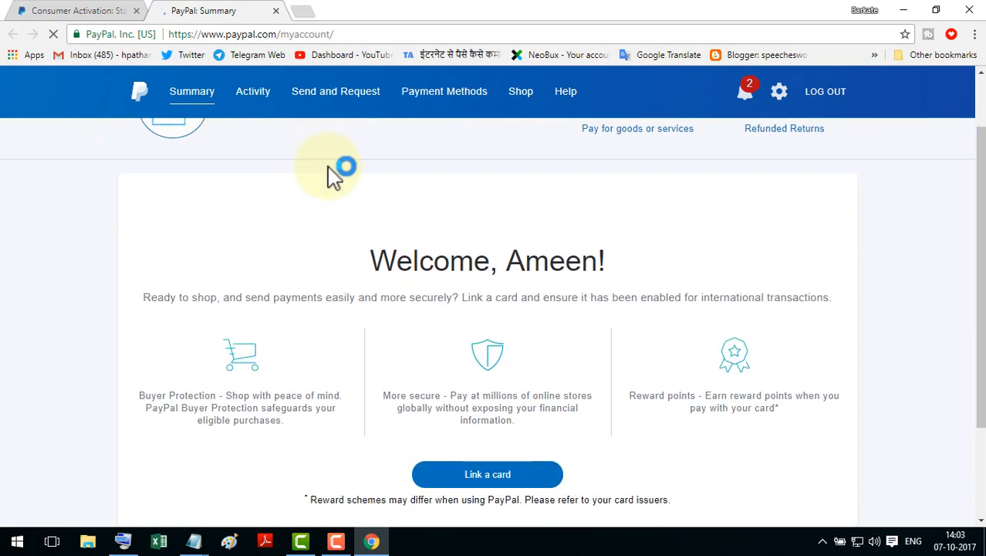
scroll("down", 3)
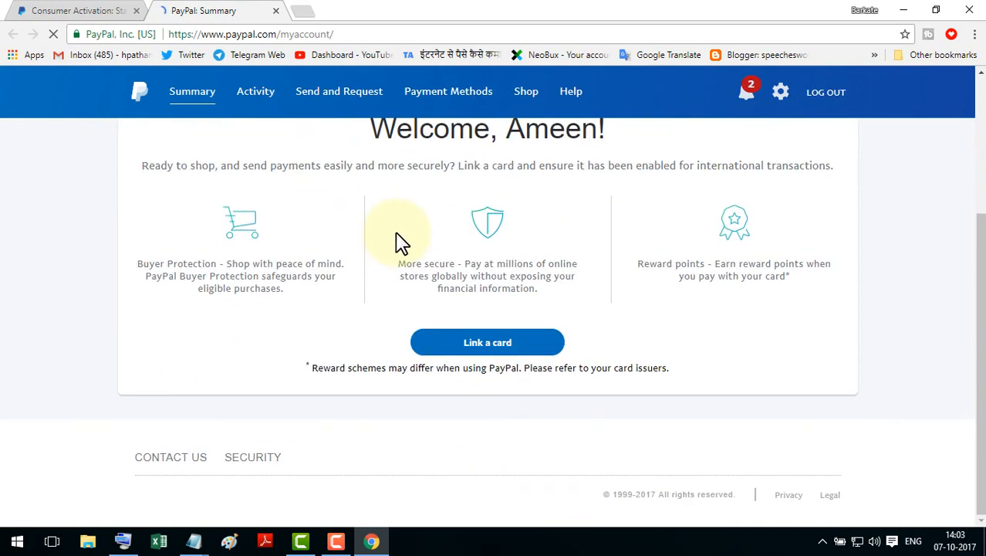
scroll("up", 3)
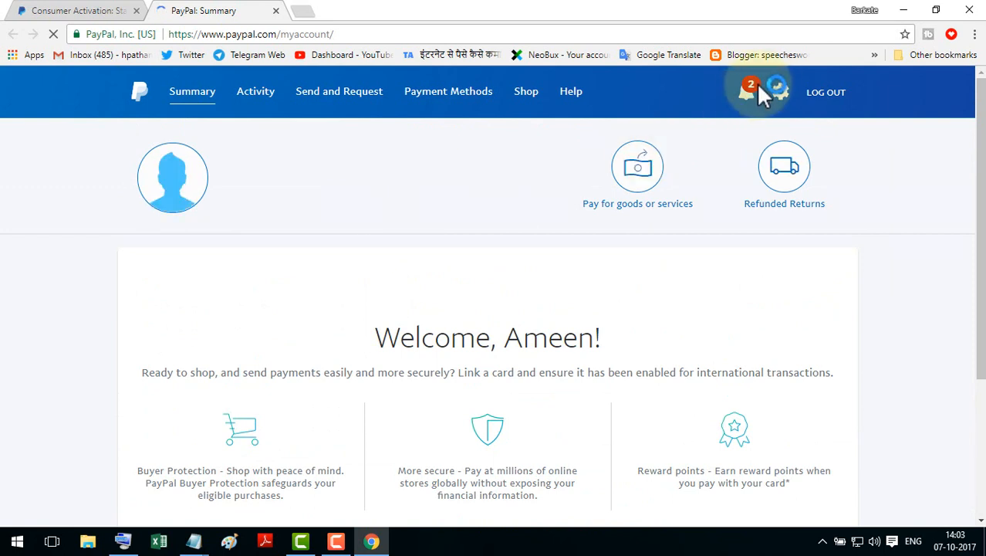
left_click(746, 91)
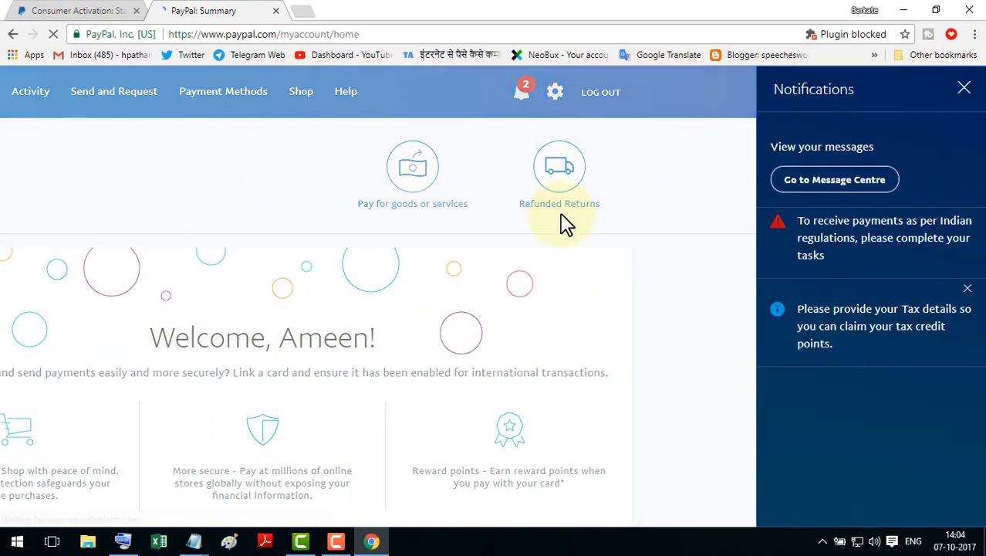
mouse_move(944, 127)
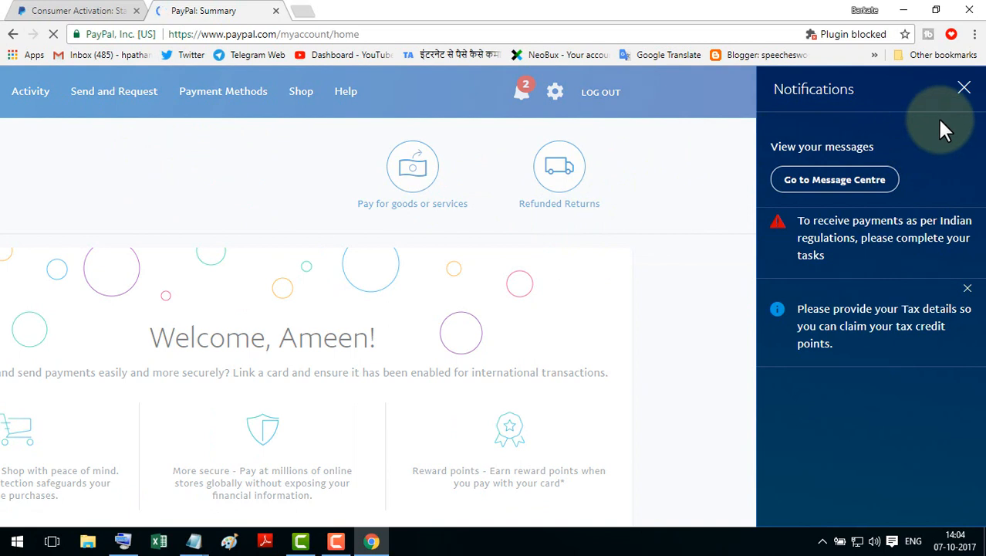
mouse_move(857, 244)
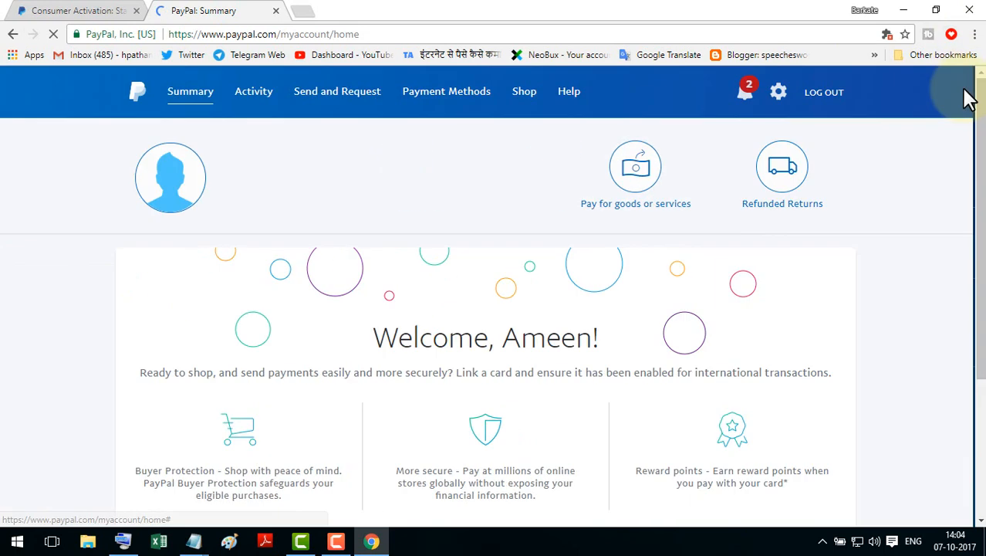
mouse_move(510, 153)
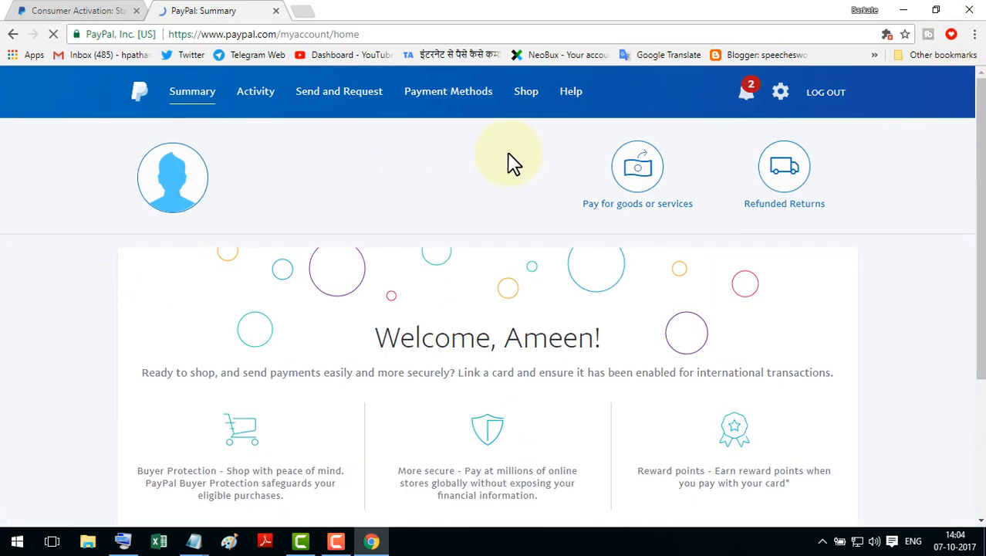